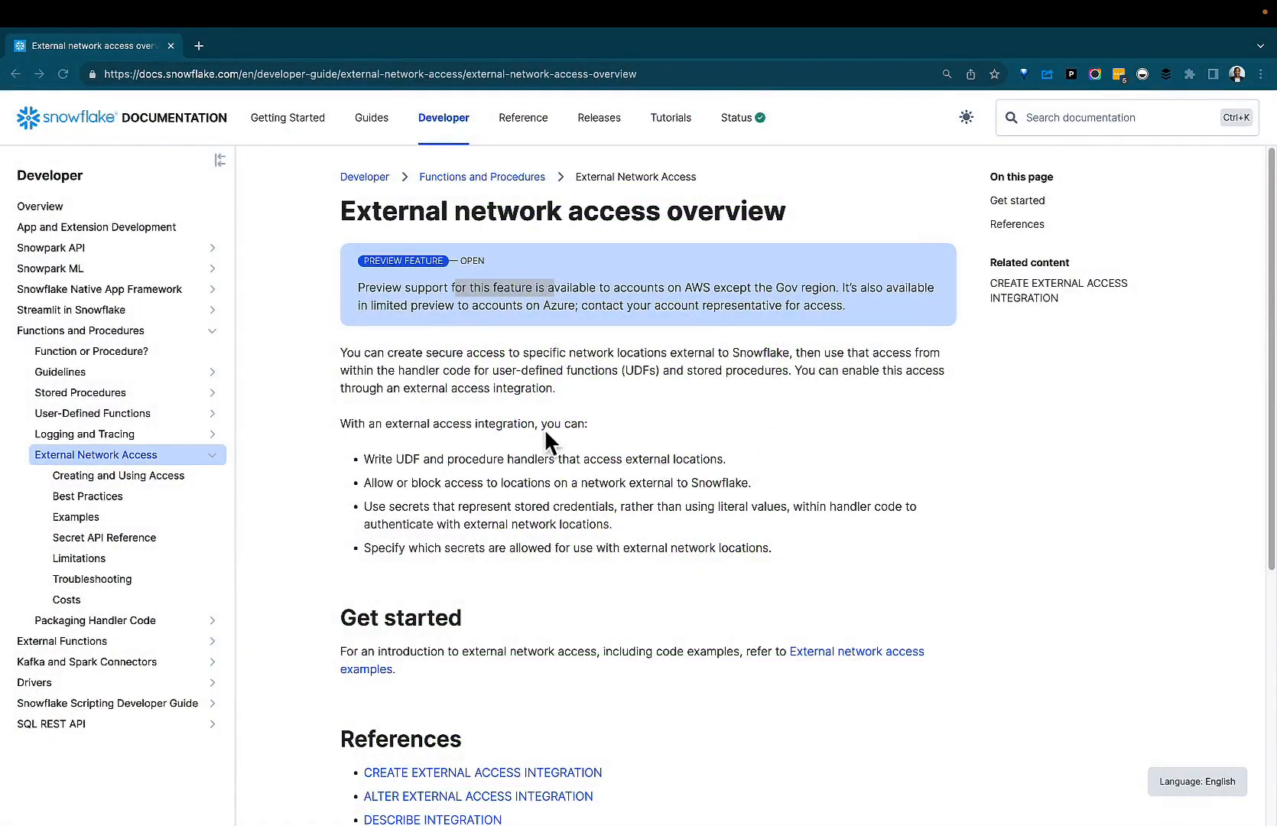
mouse_move(354, 264)
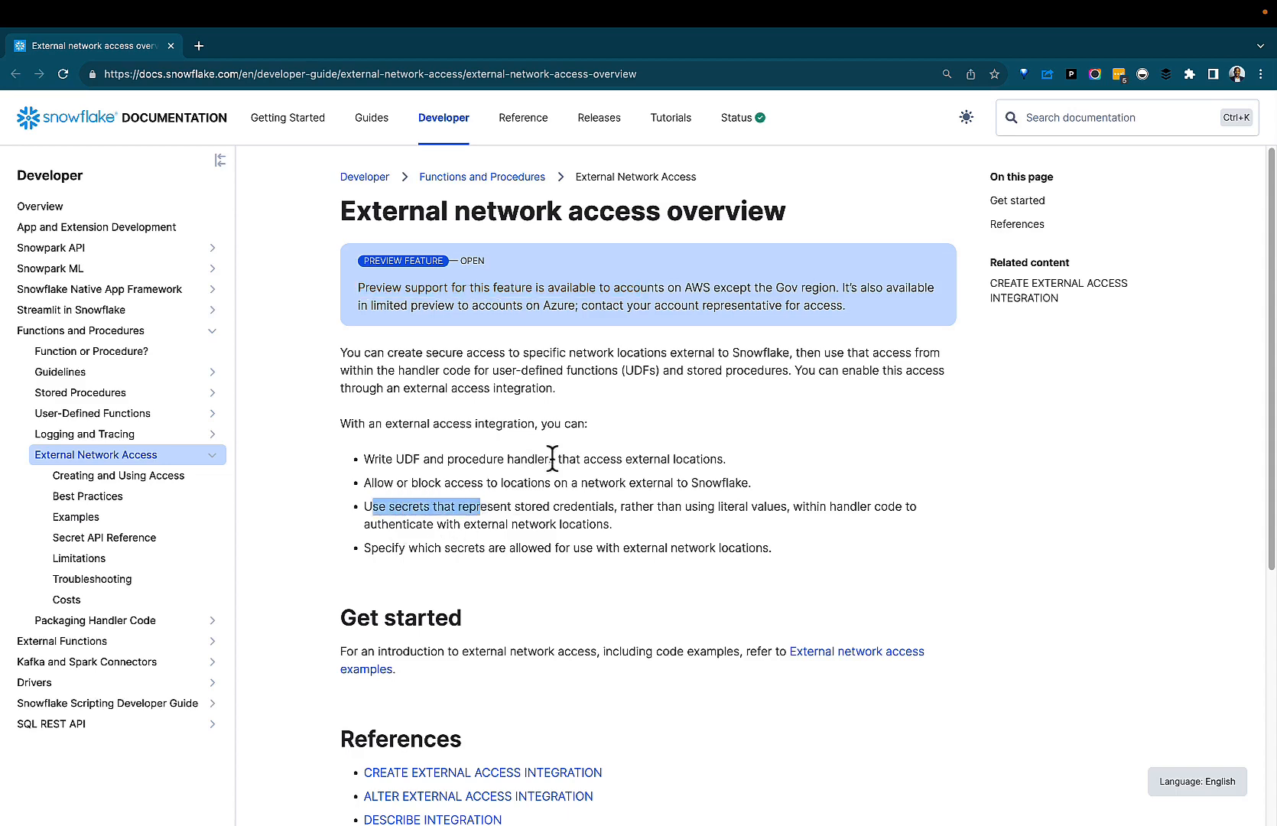
- Run the network rule statement and clear its text selection in the worksheet
scroll(down, 3)
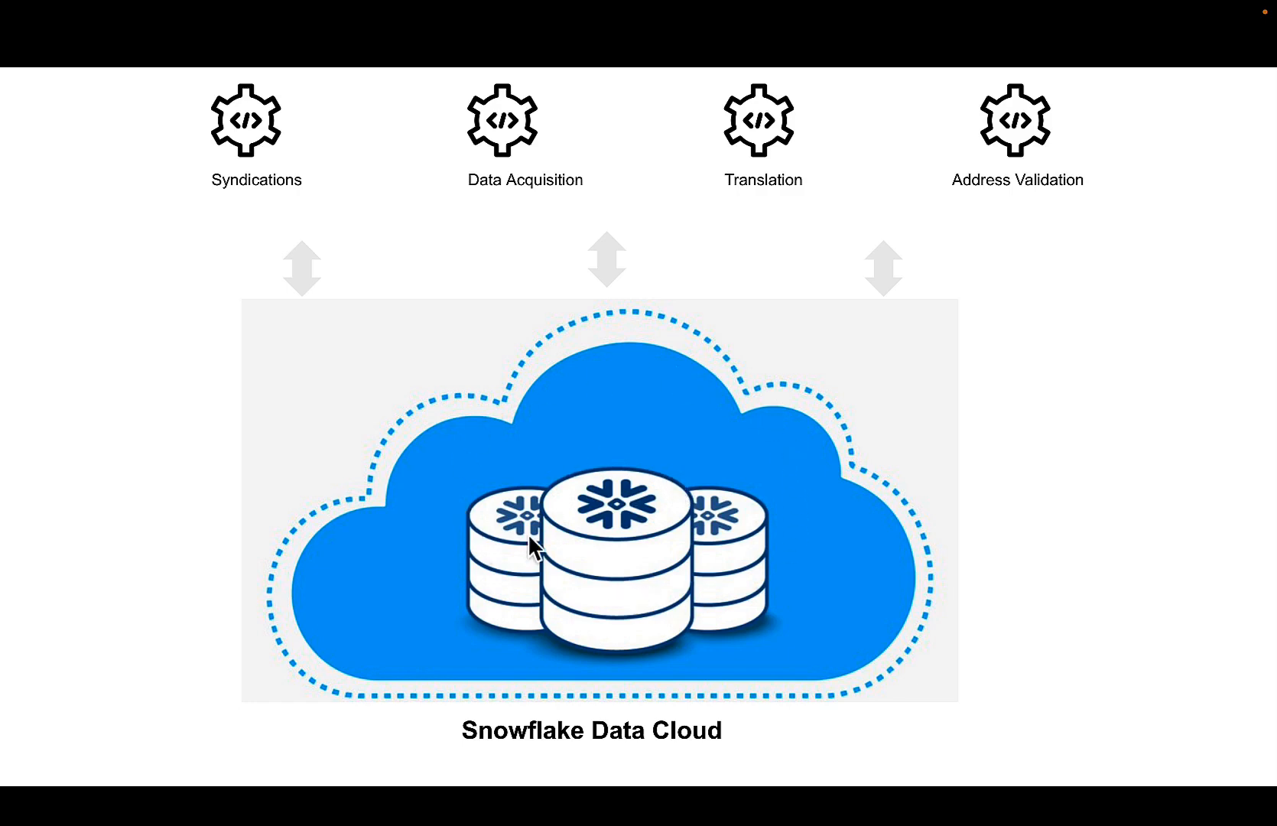
mouse_move(210, 168)
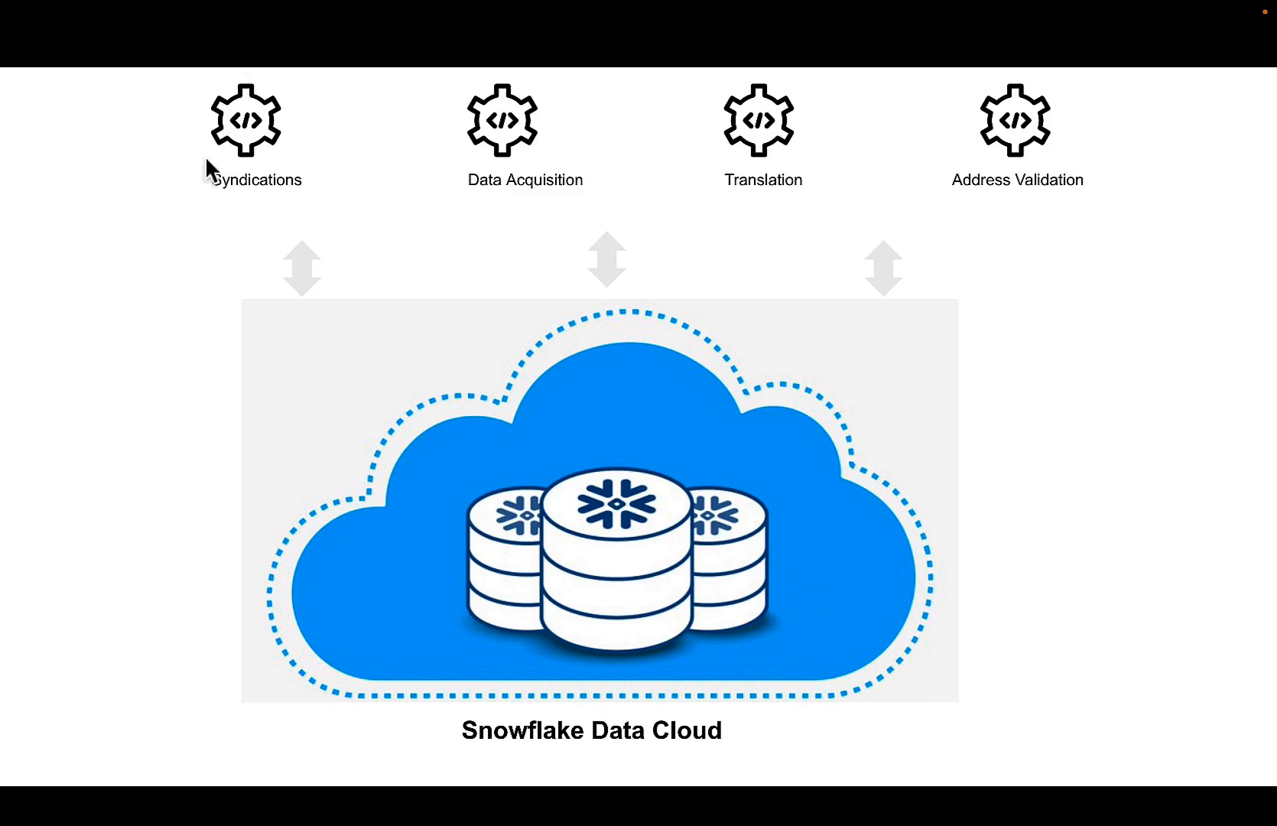
mouse_move(509, 460)
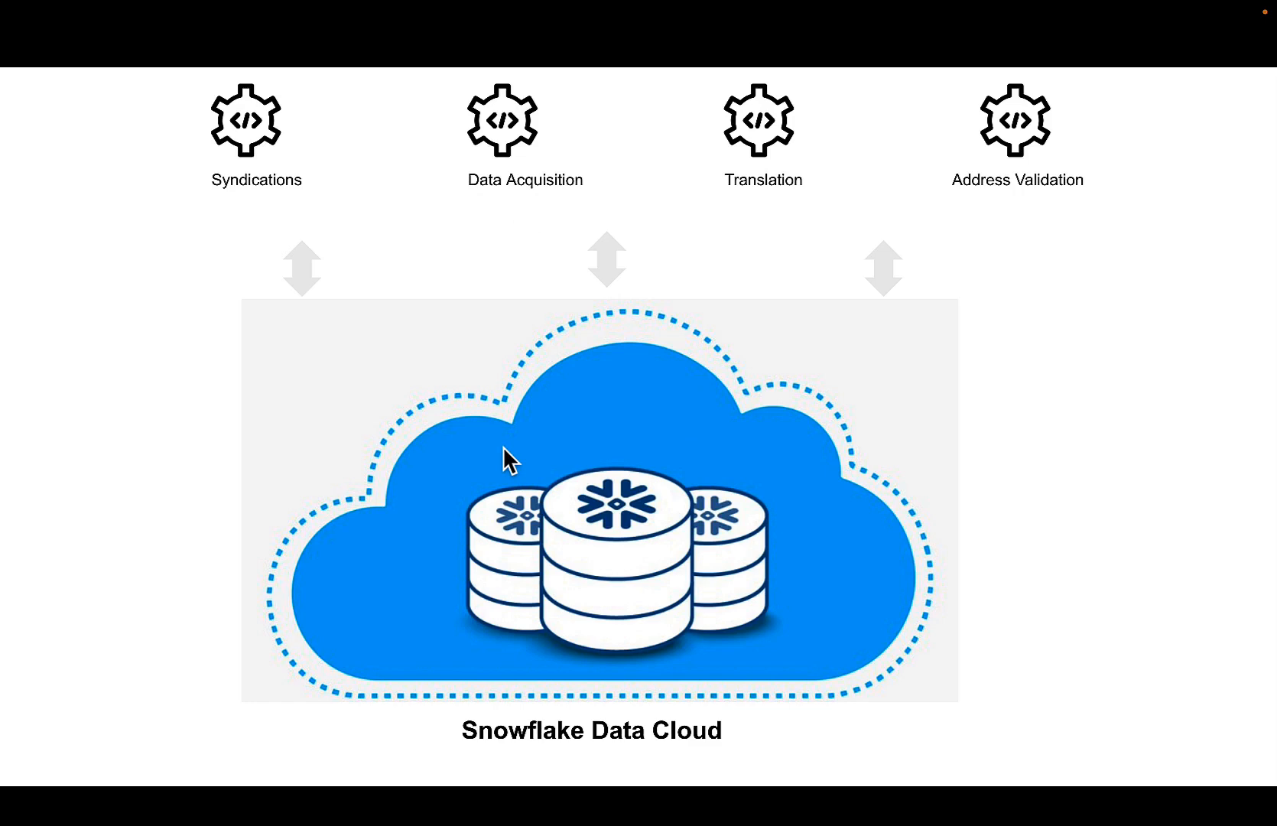
mouse_move(696, 377)
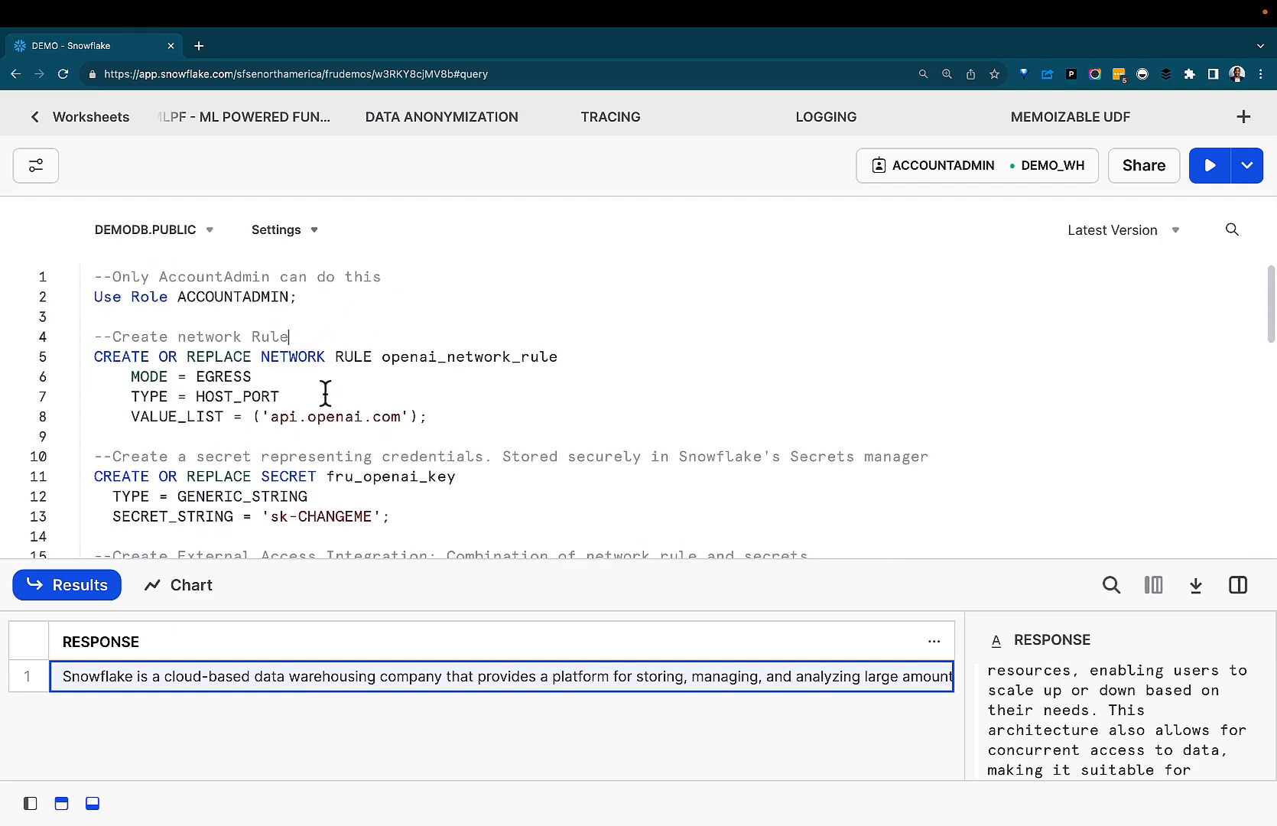
click(1209, 165)
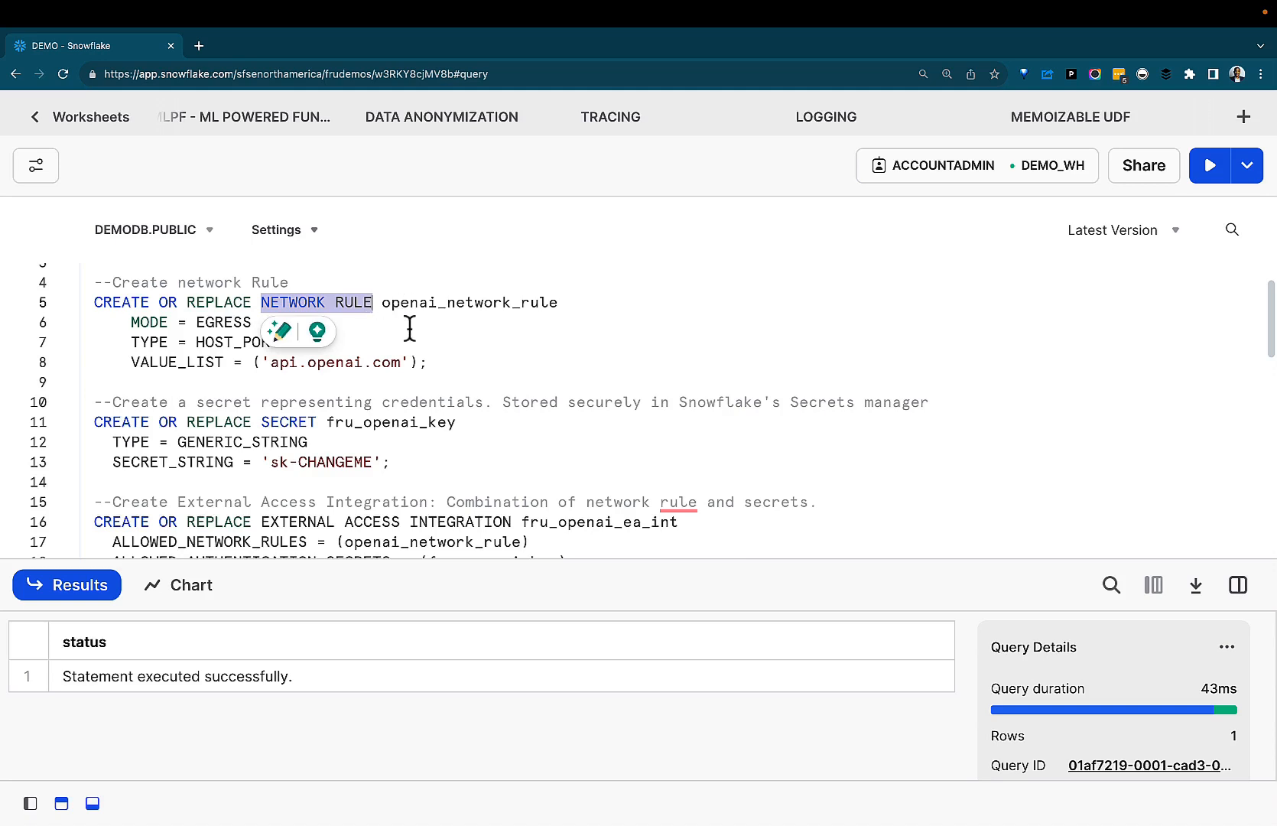
click(441, 362)
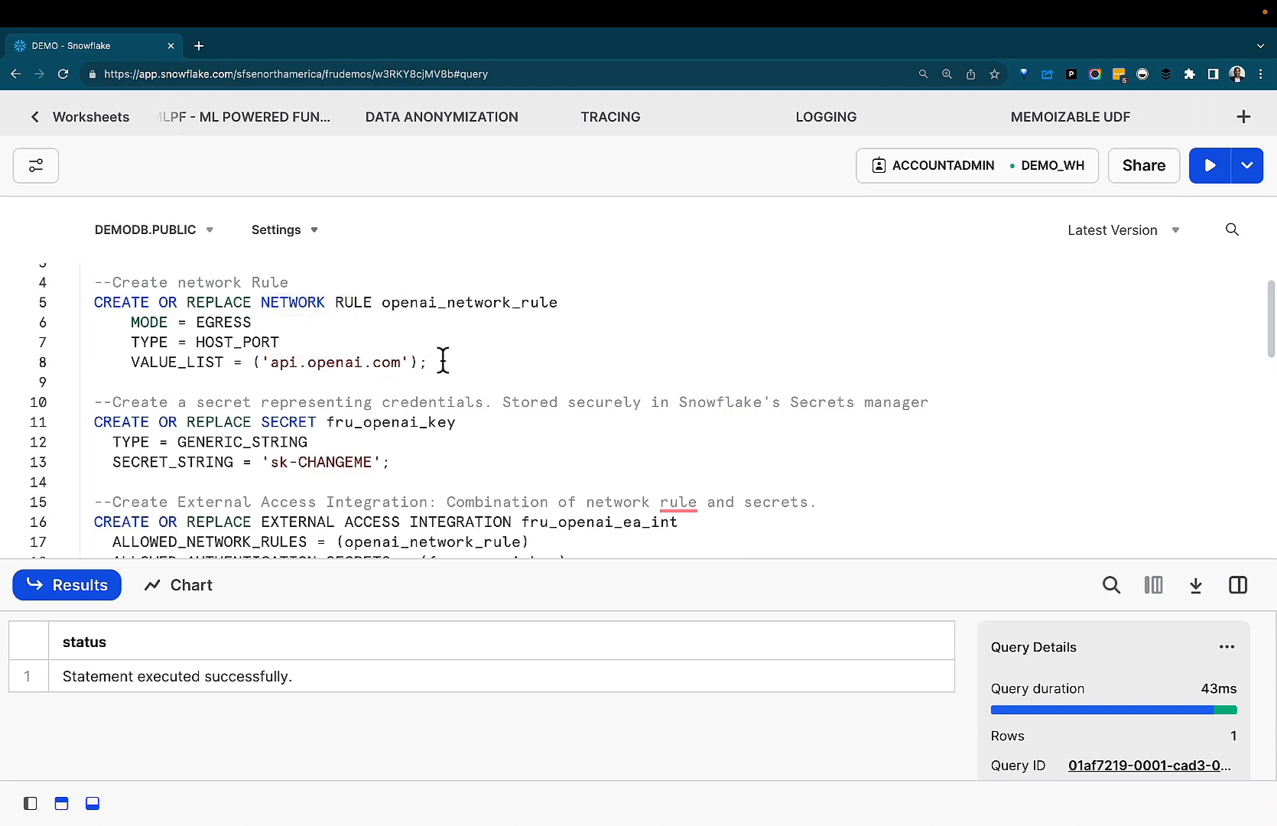
mouse_move(448, 361)
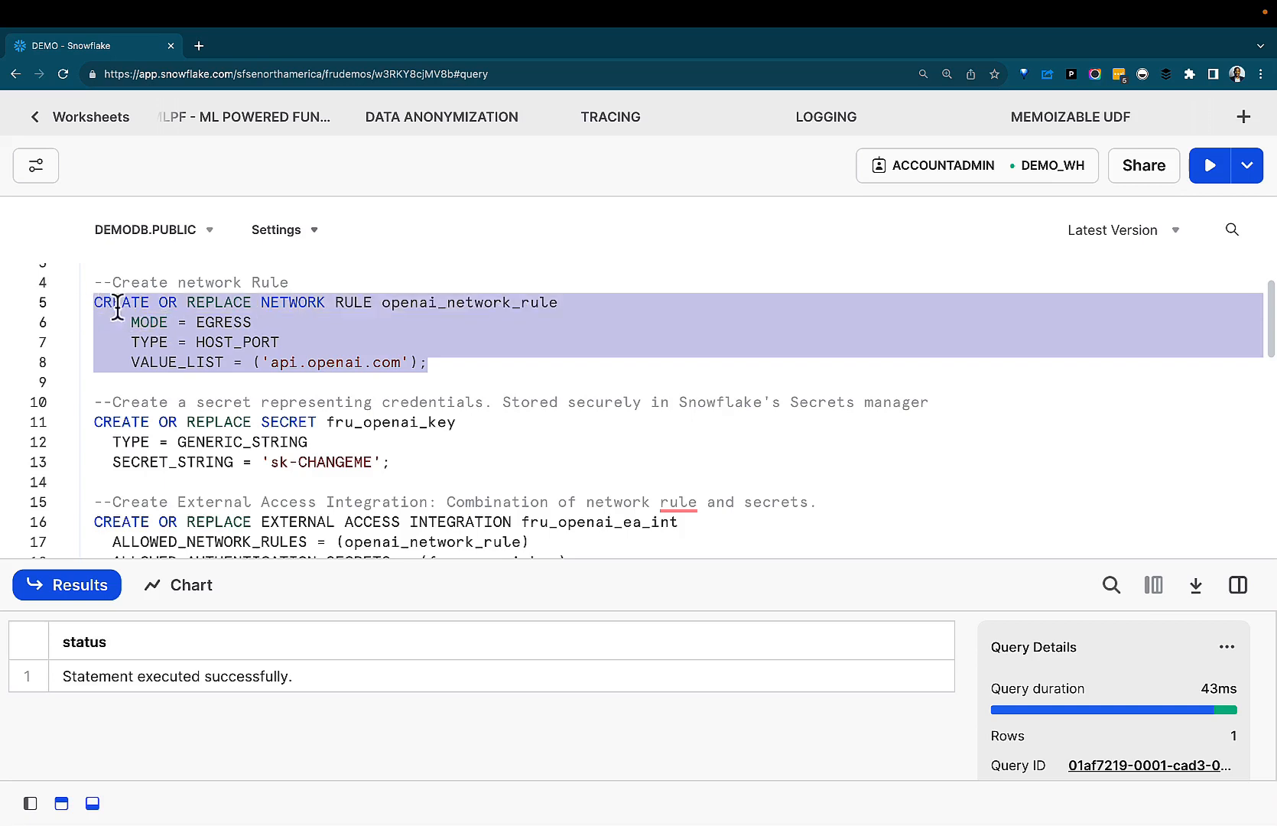
mouse_move(286, 363)
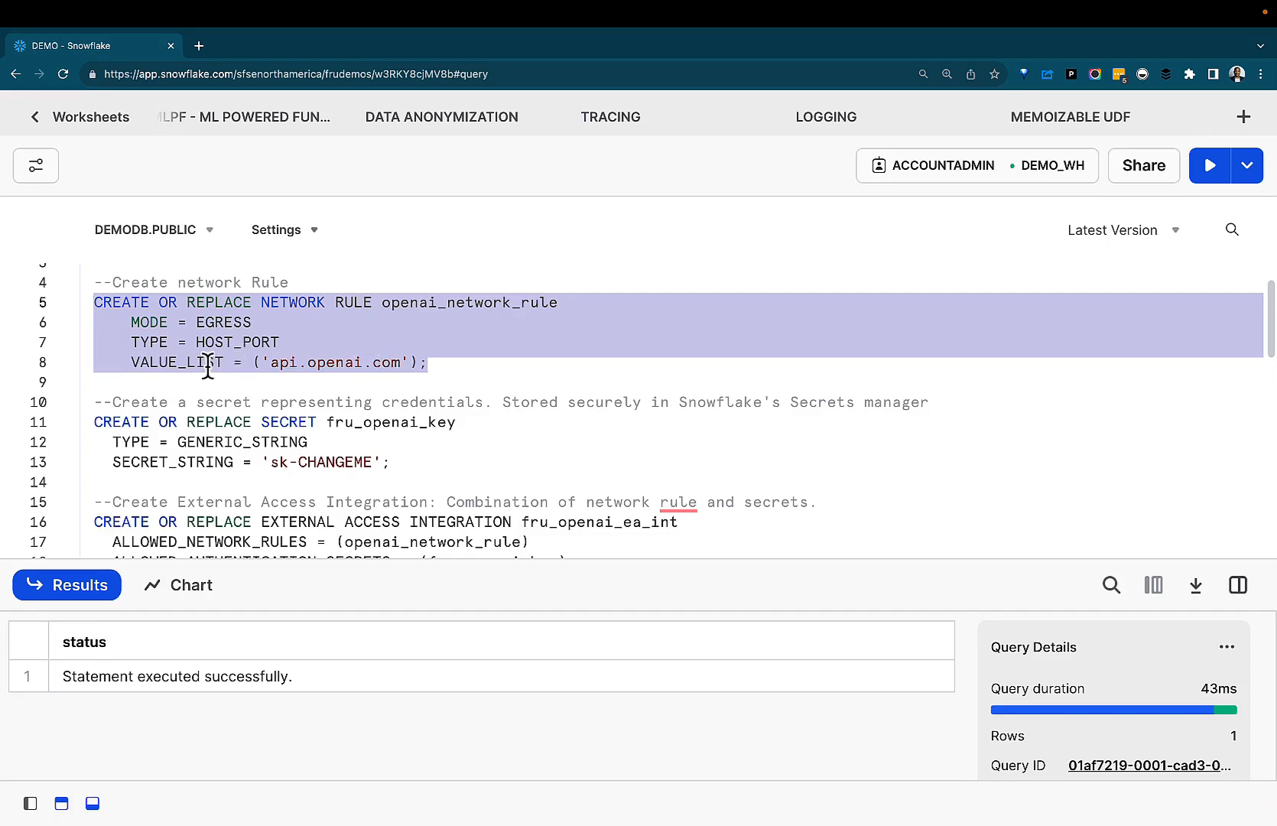
click(220, 322)
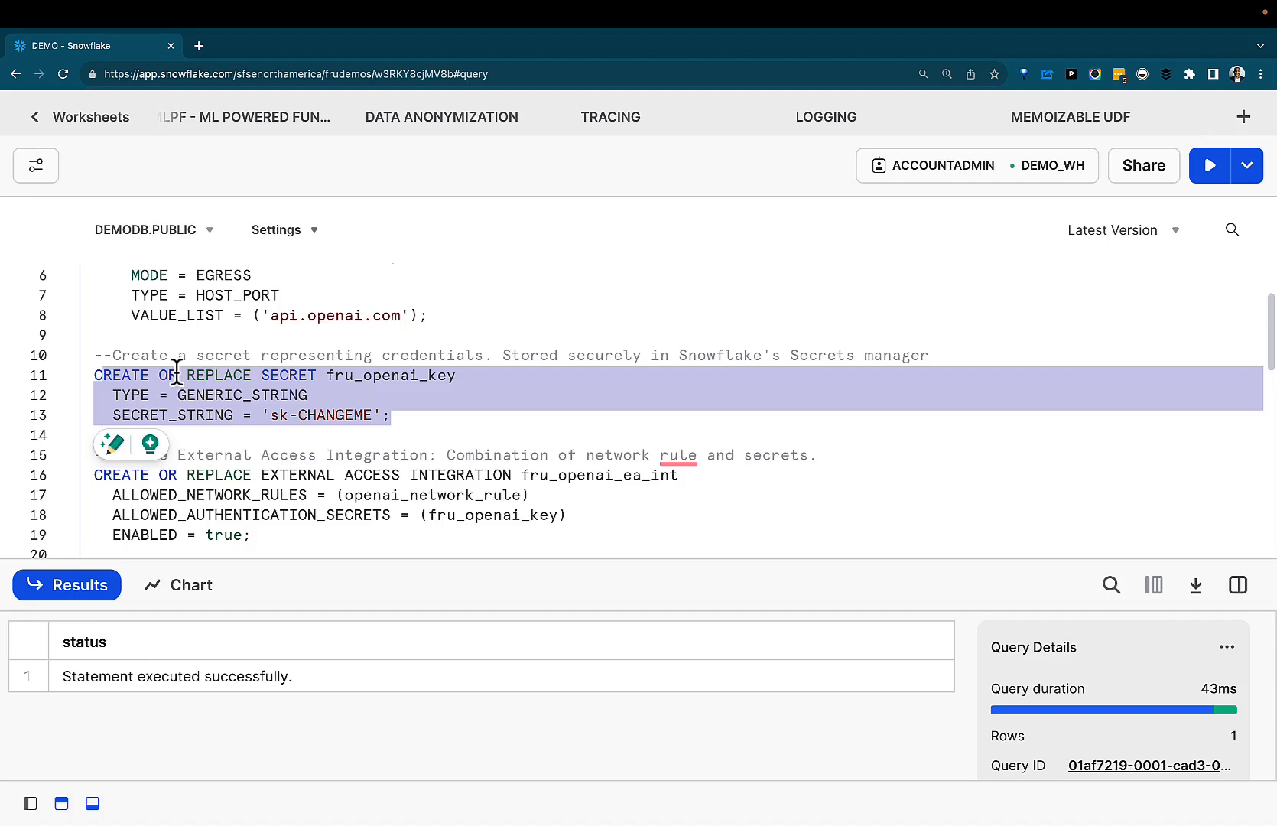
mouse_move(301, 395)
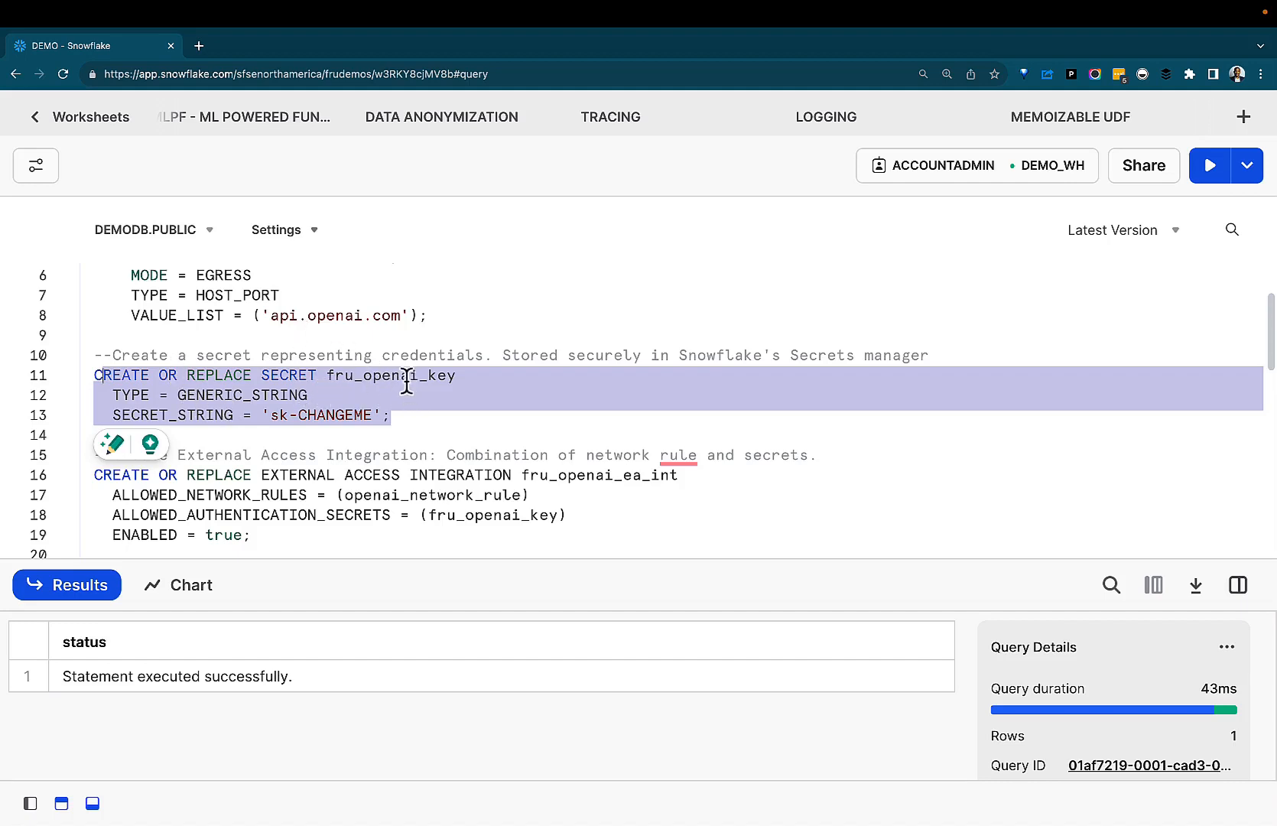
click(343, 376)
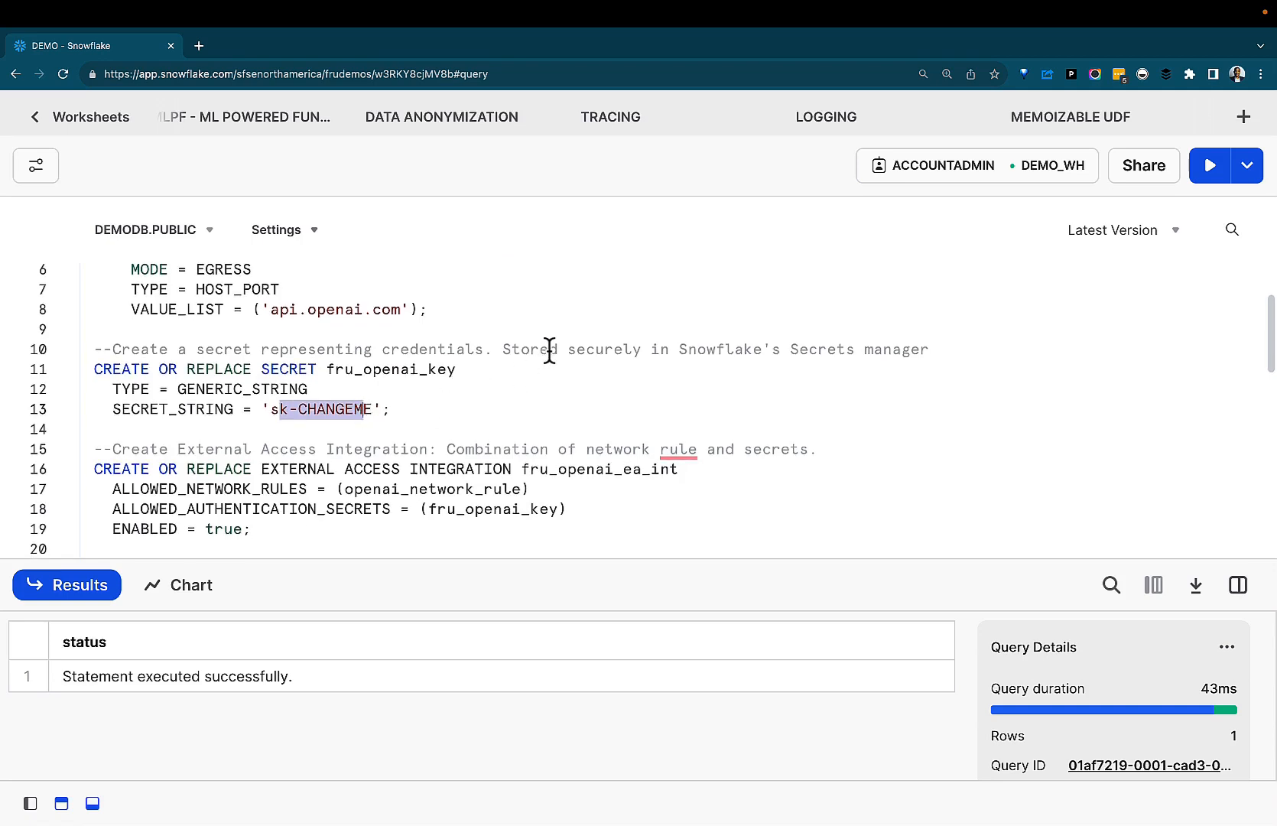
scroll(down, 3)
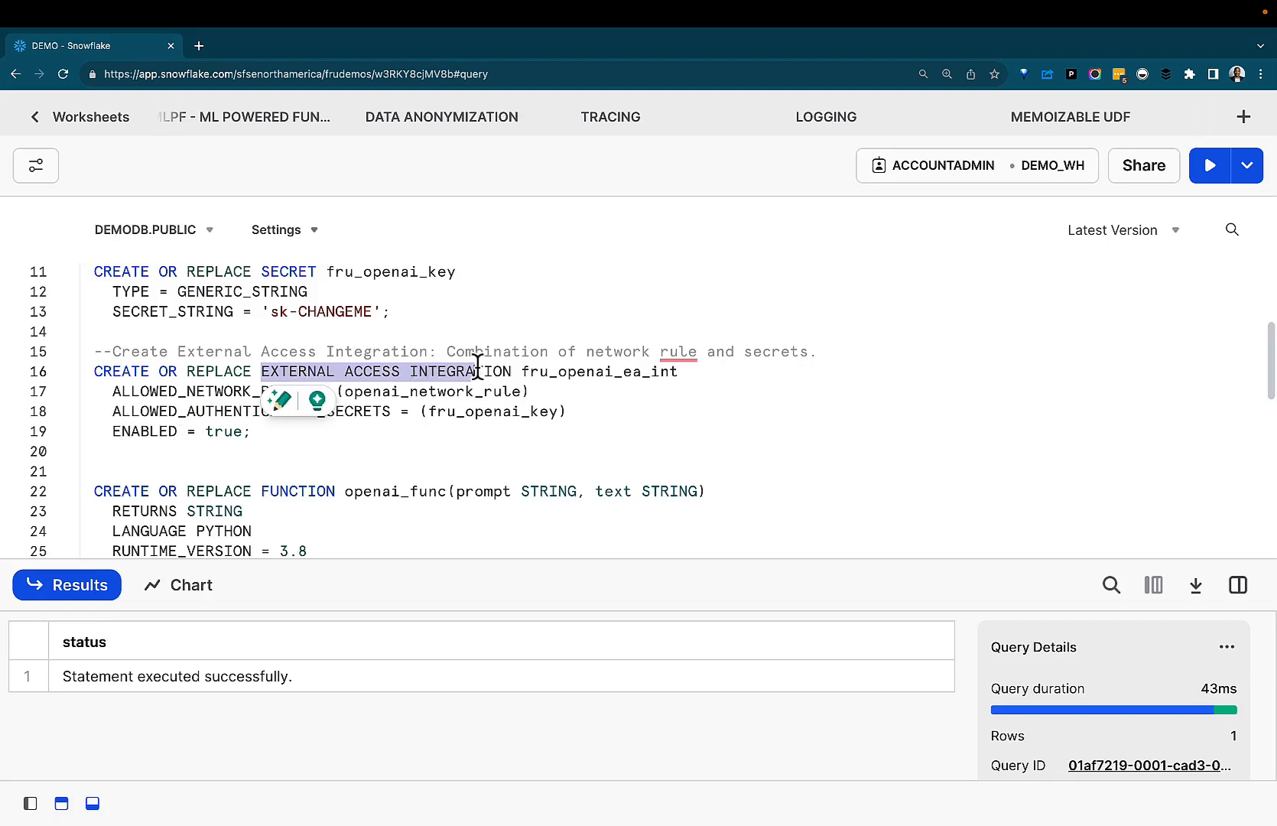
scroll(down, 3)
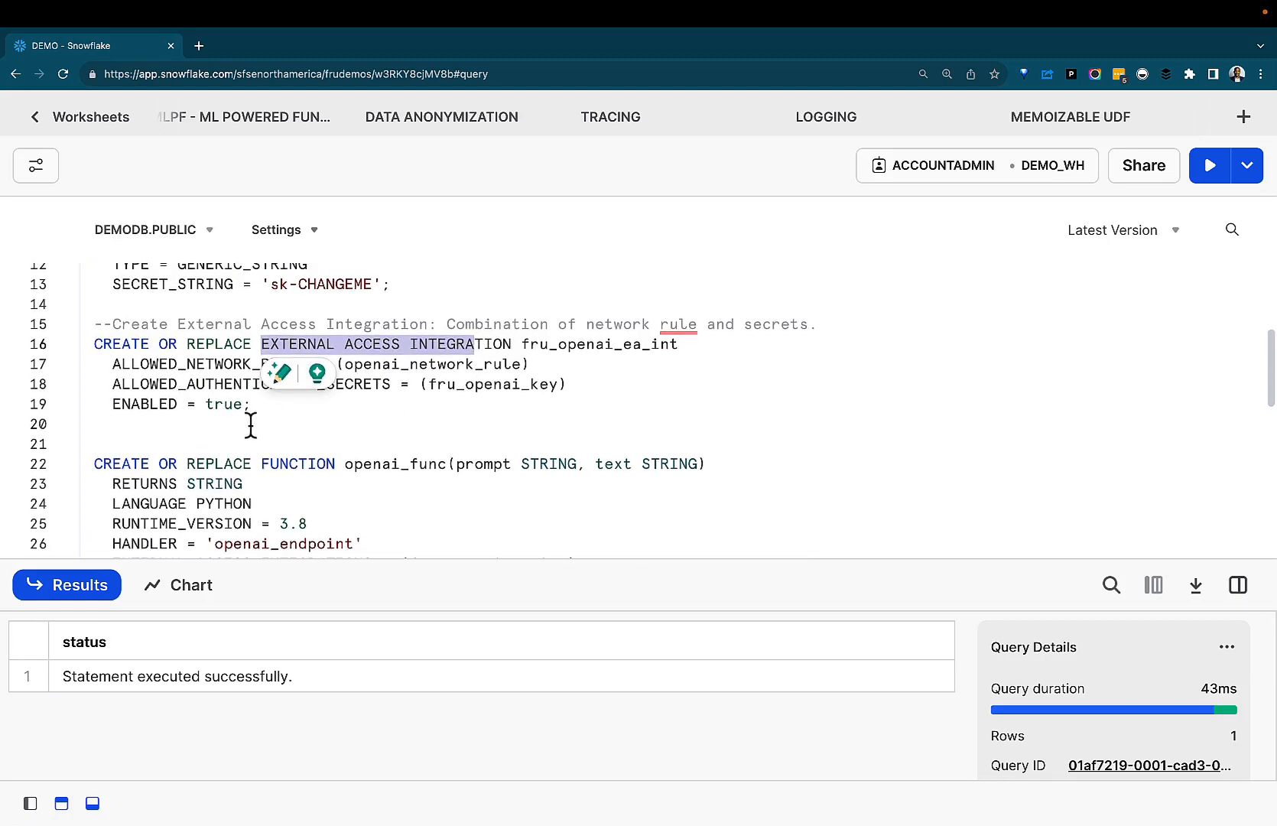
scroll(down, 3)
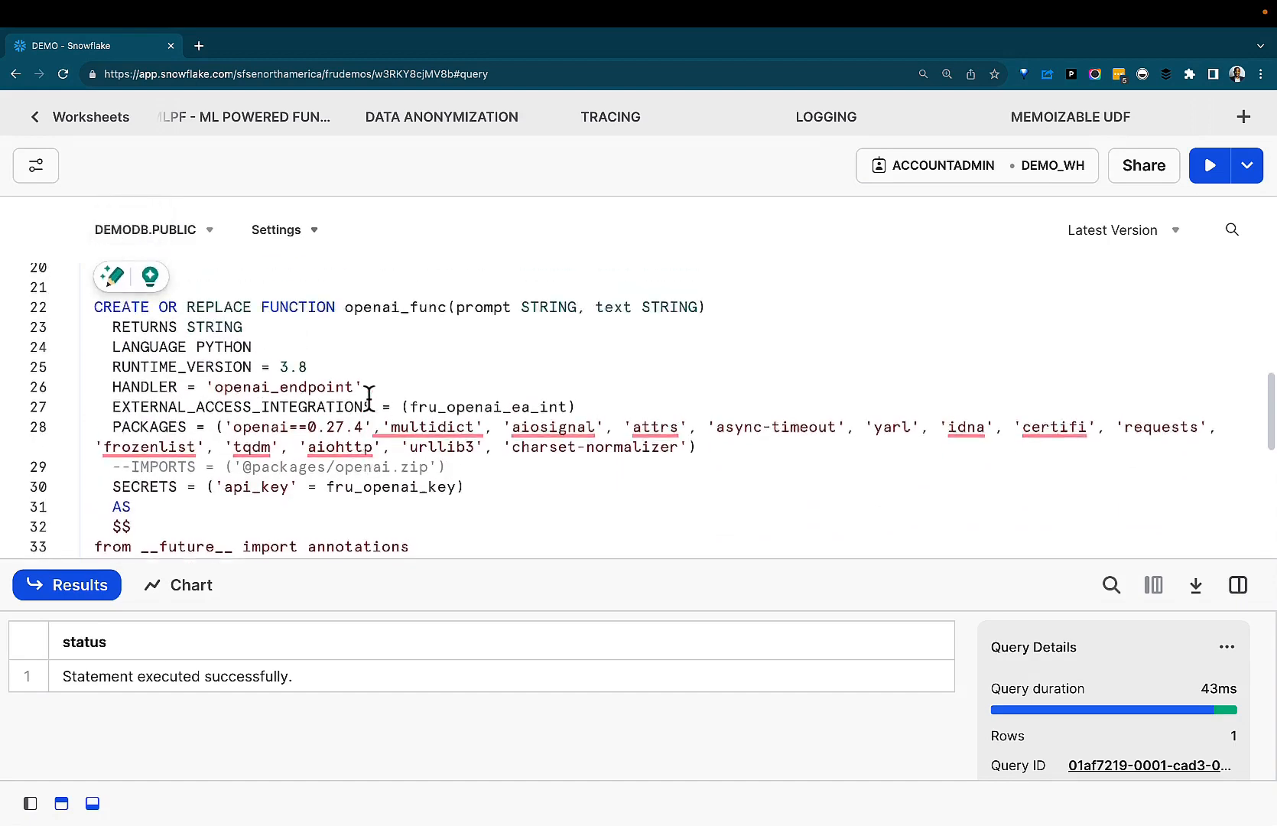
scroll(up, 3)
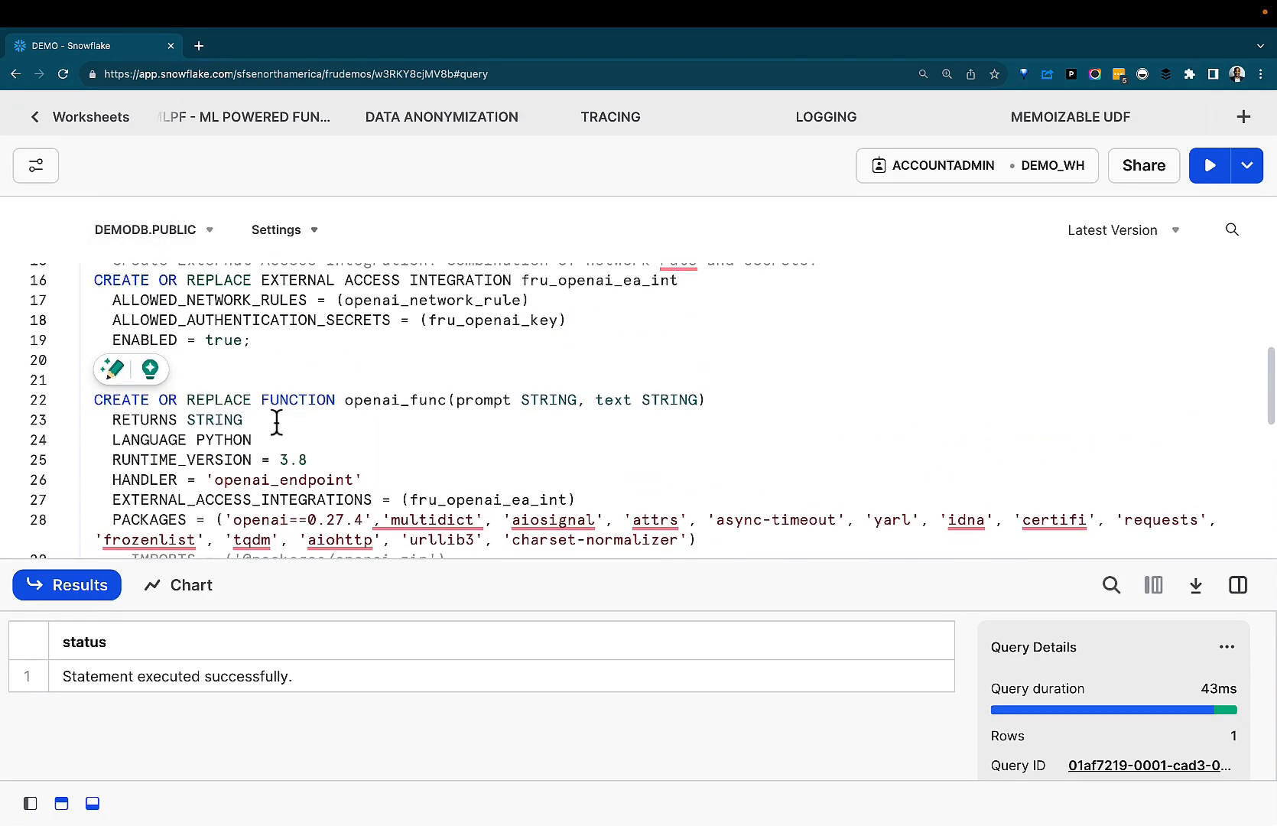
scroll(down, 3)
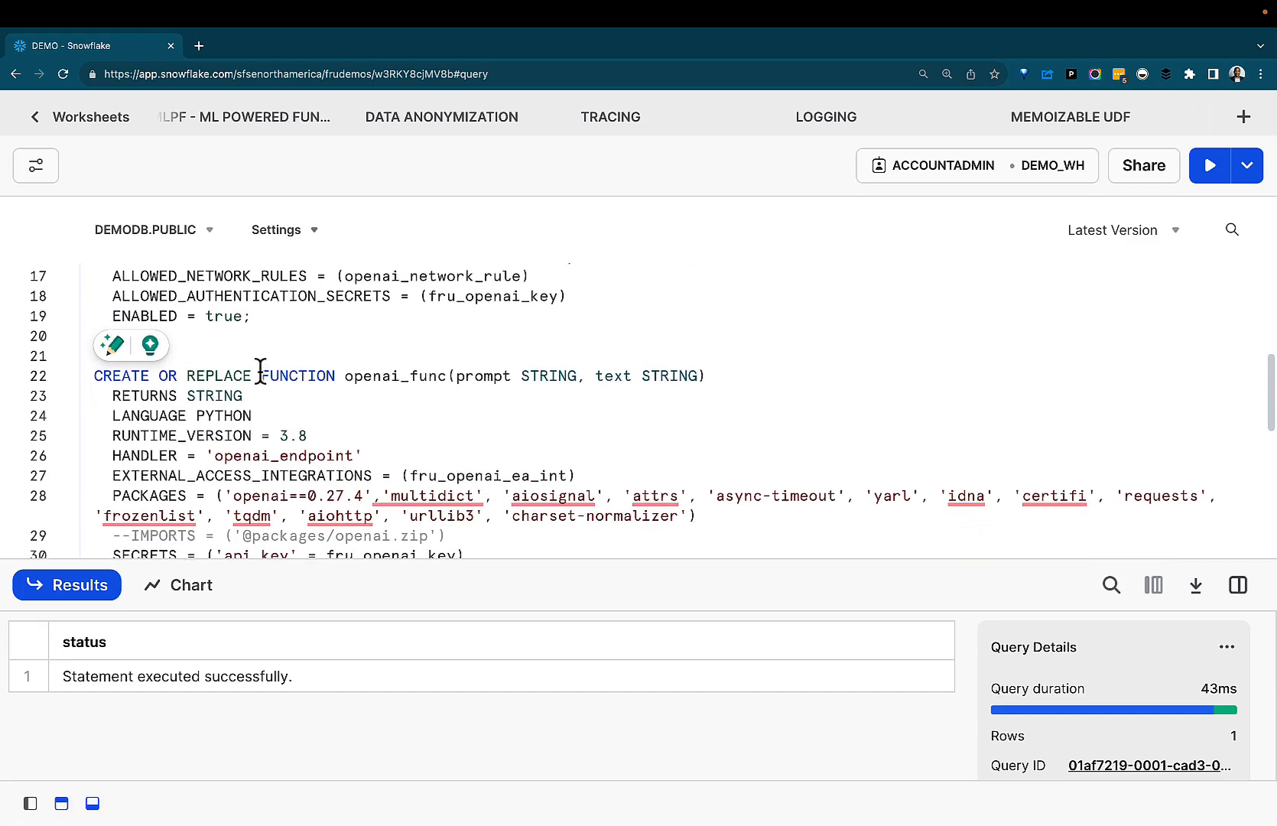
double_click(299, 376)
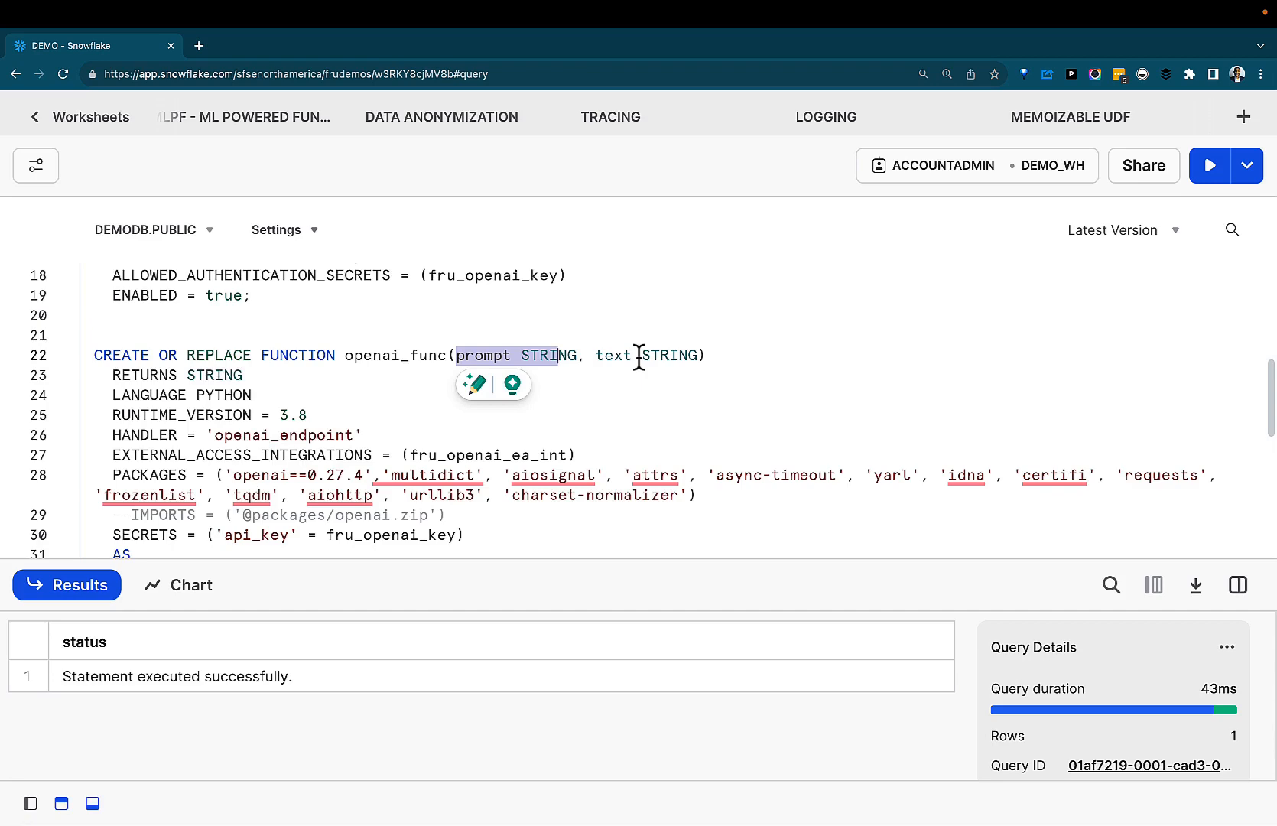
scroll(down, 3)
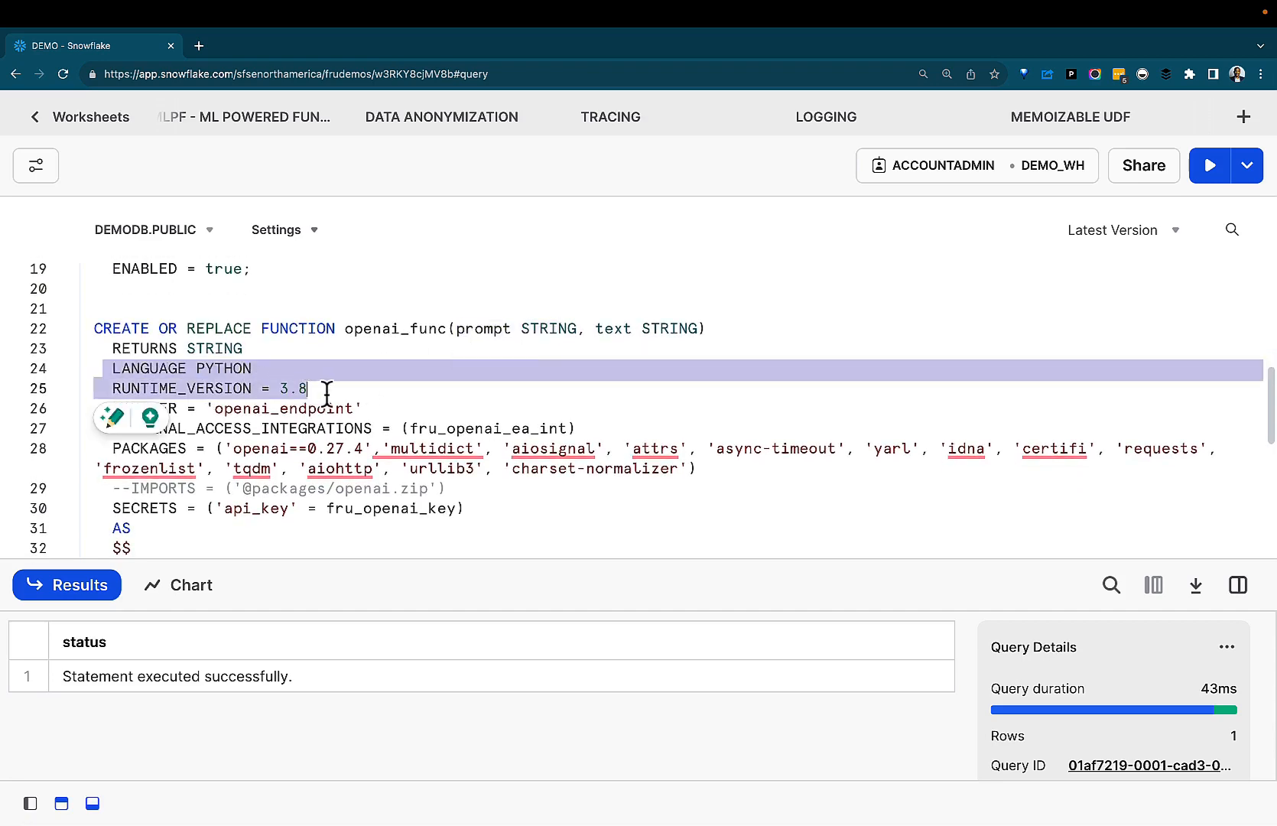
scroll(down, 3)
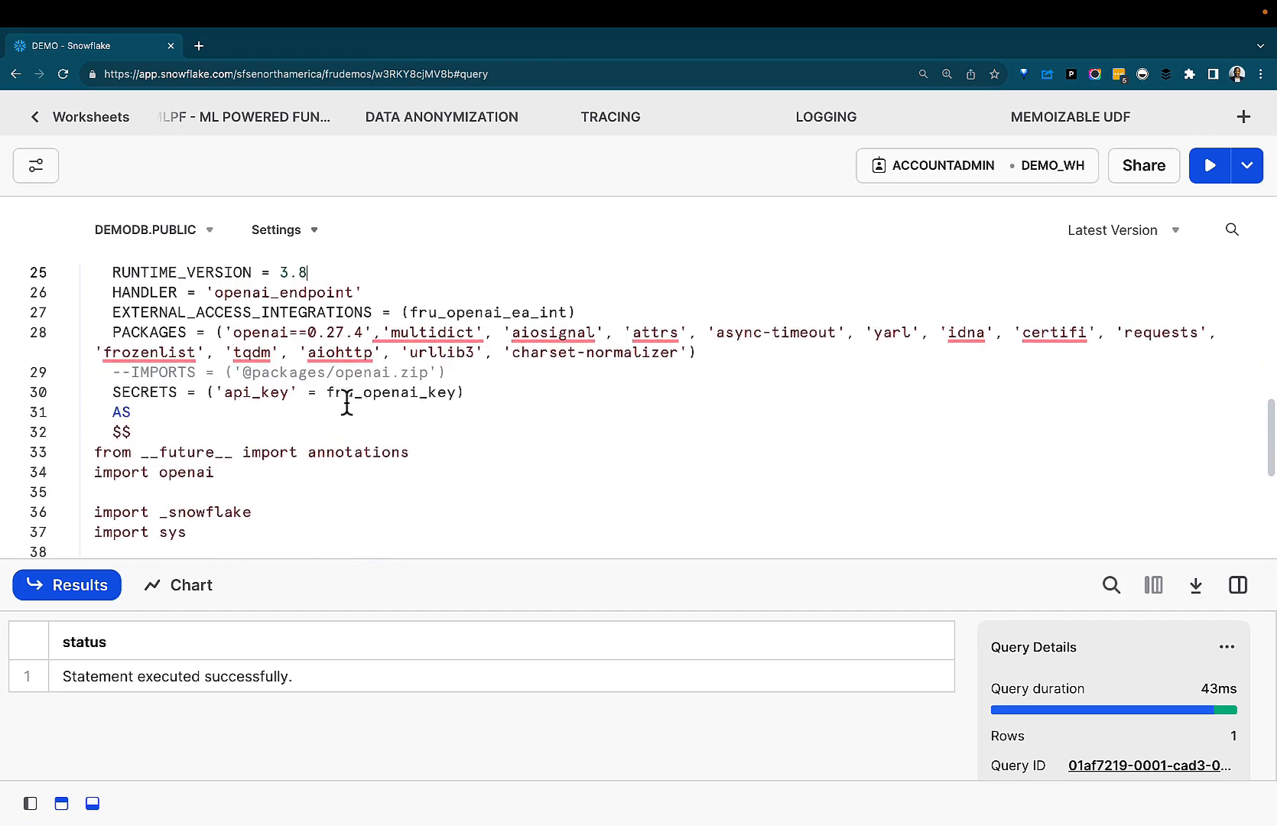
scroll(up, 3)
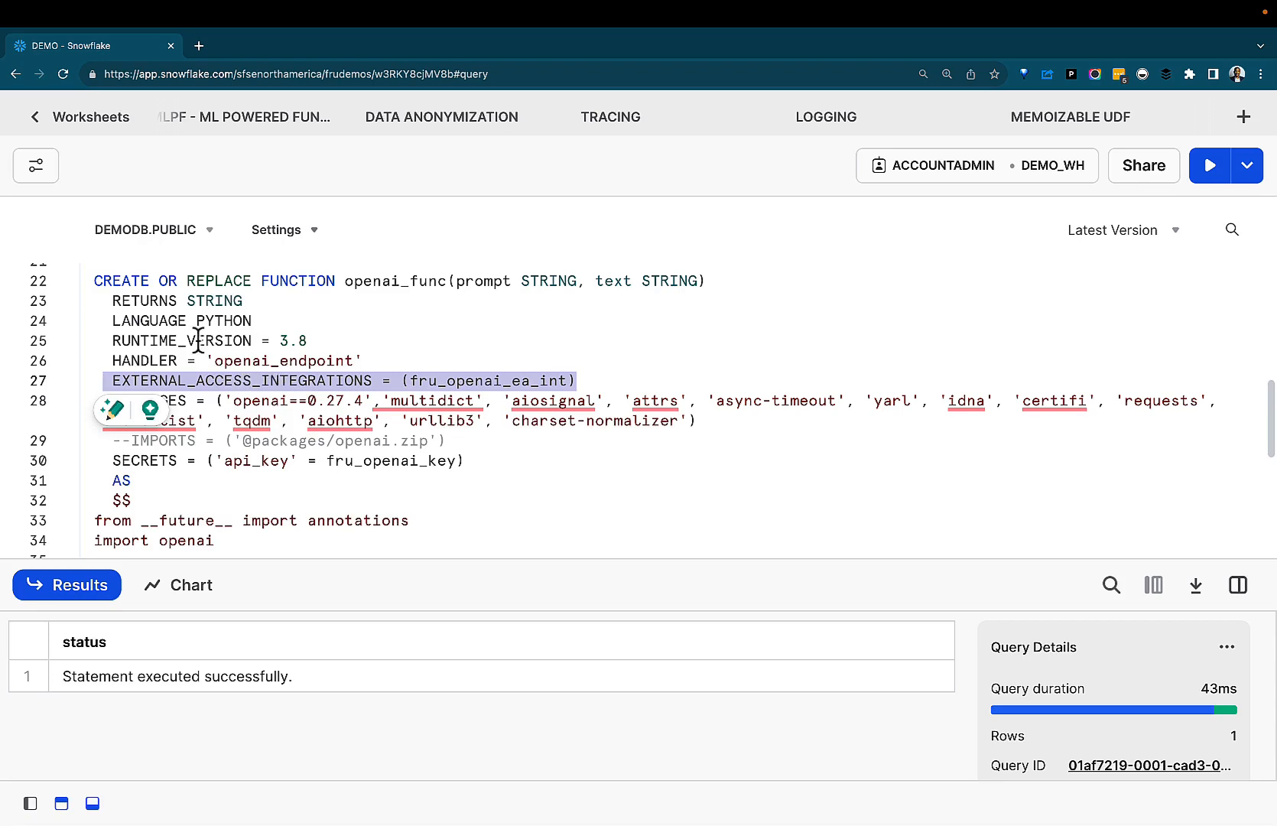
scroll(down, 3)
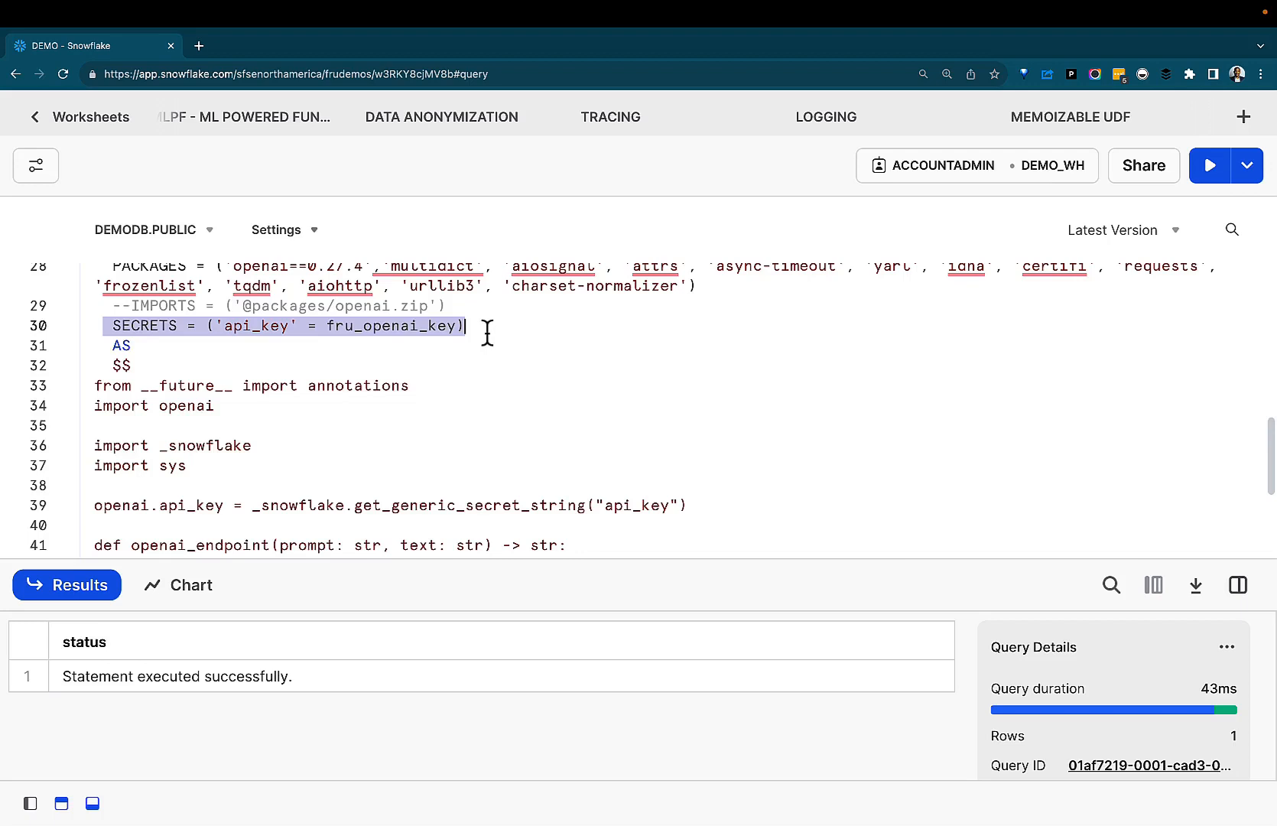
click(401, 326)
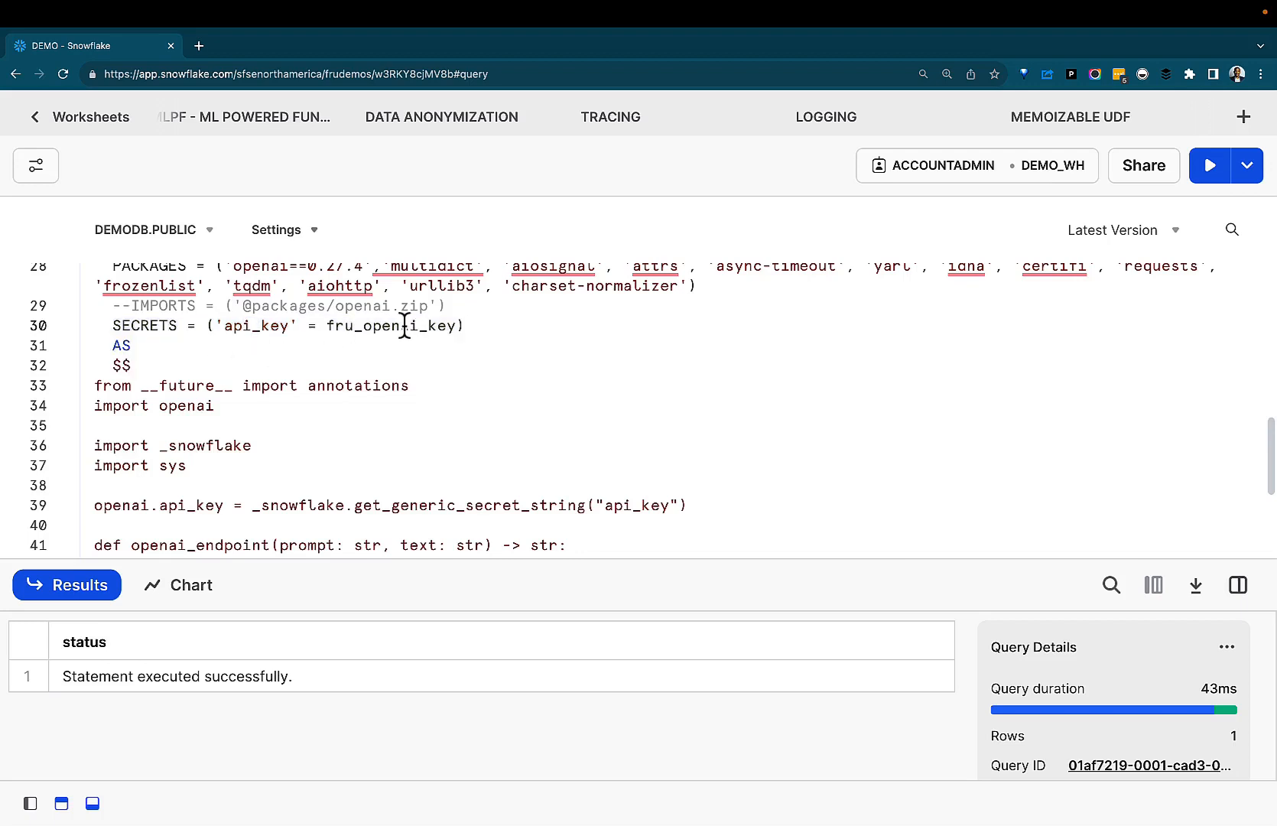
scroll(down, 3)
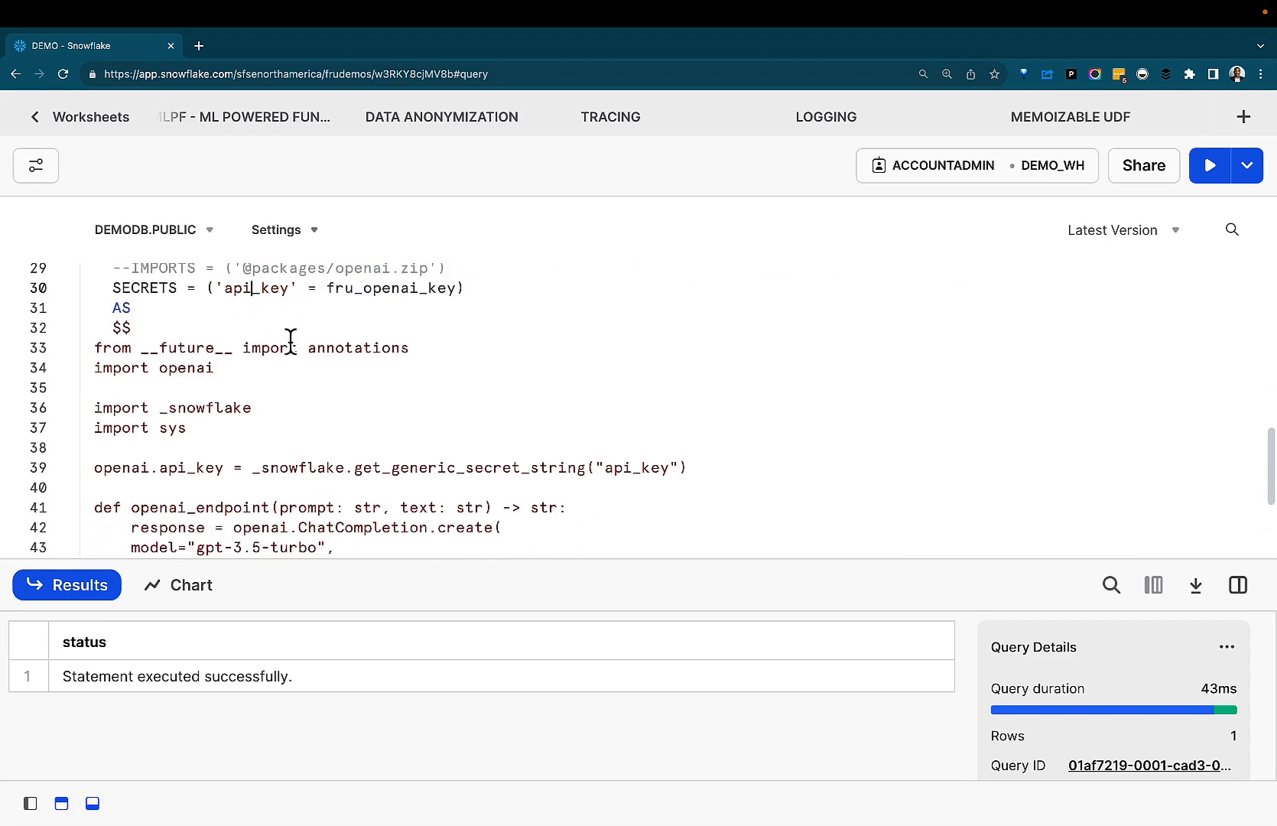
mouse_move(325, 342)
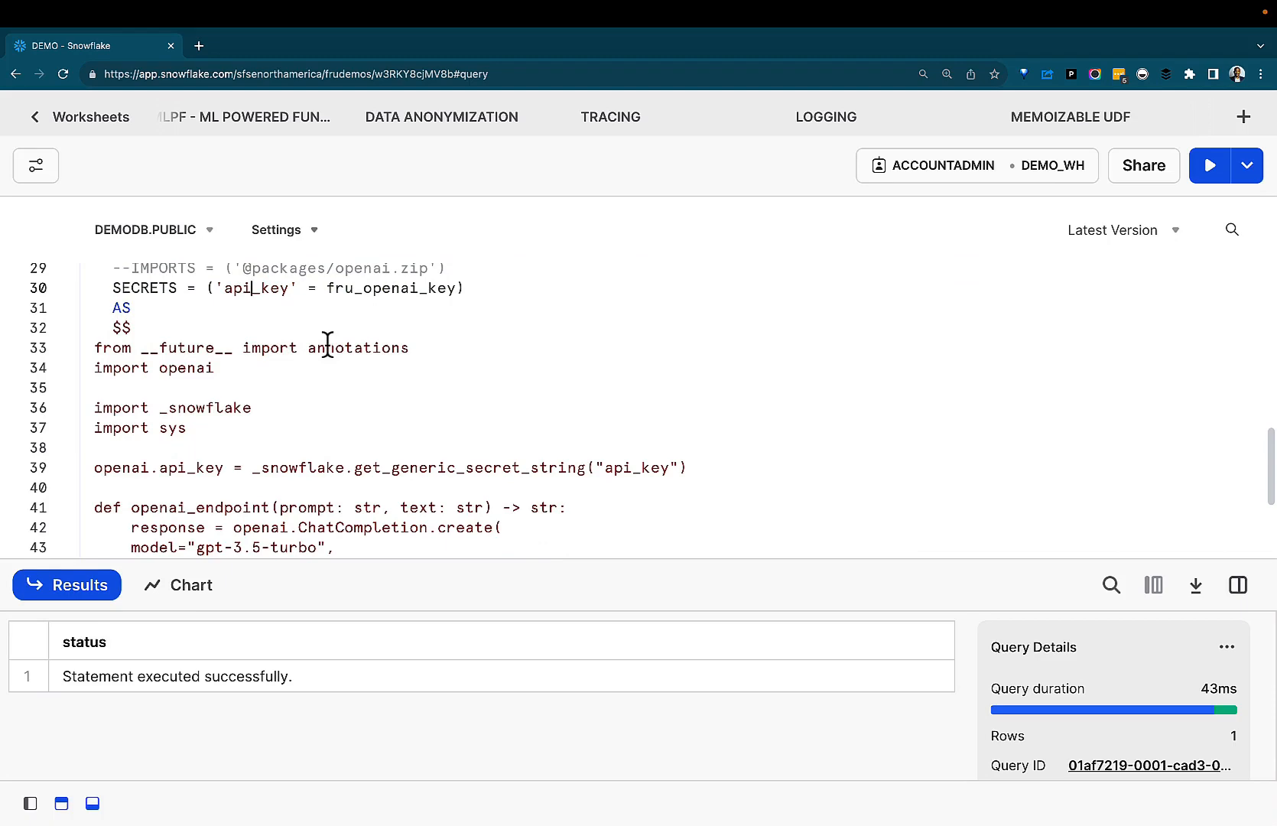
scroll(down, 3)
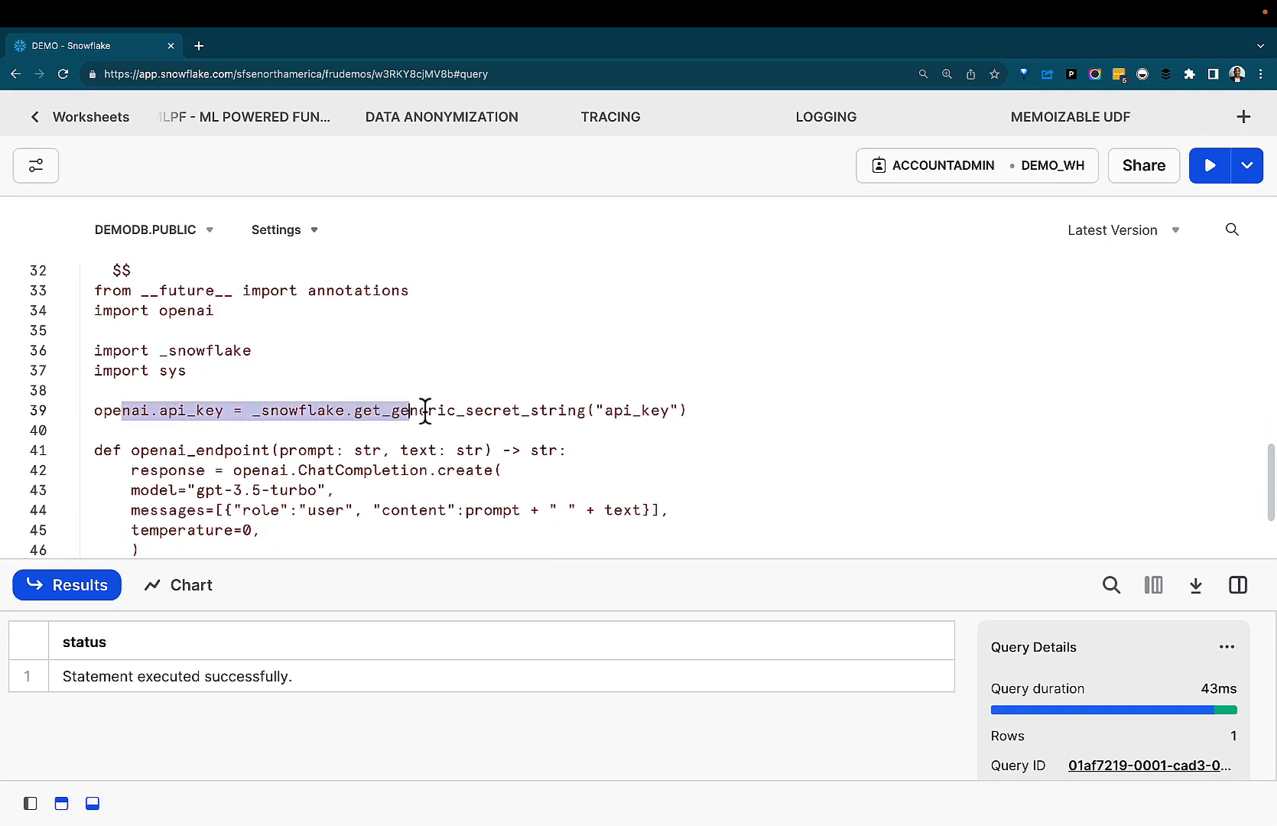
scroll(down, 3)
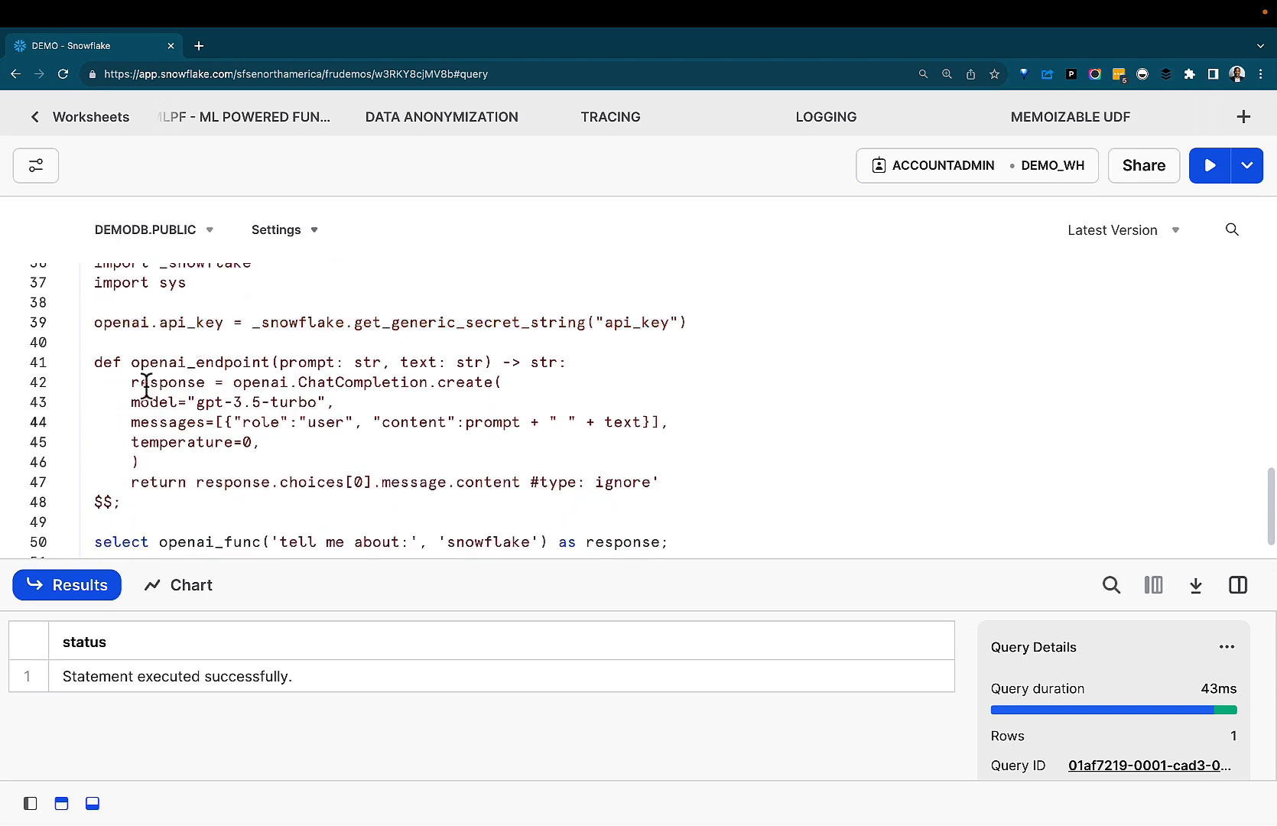
double_click(259, 382)
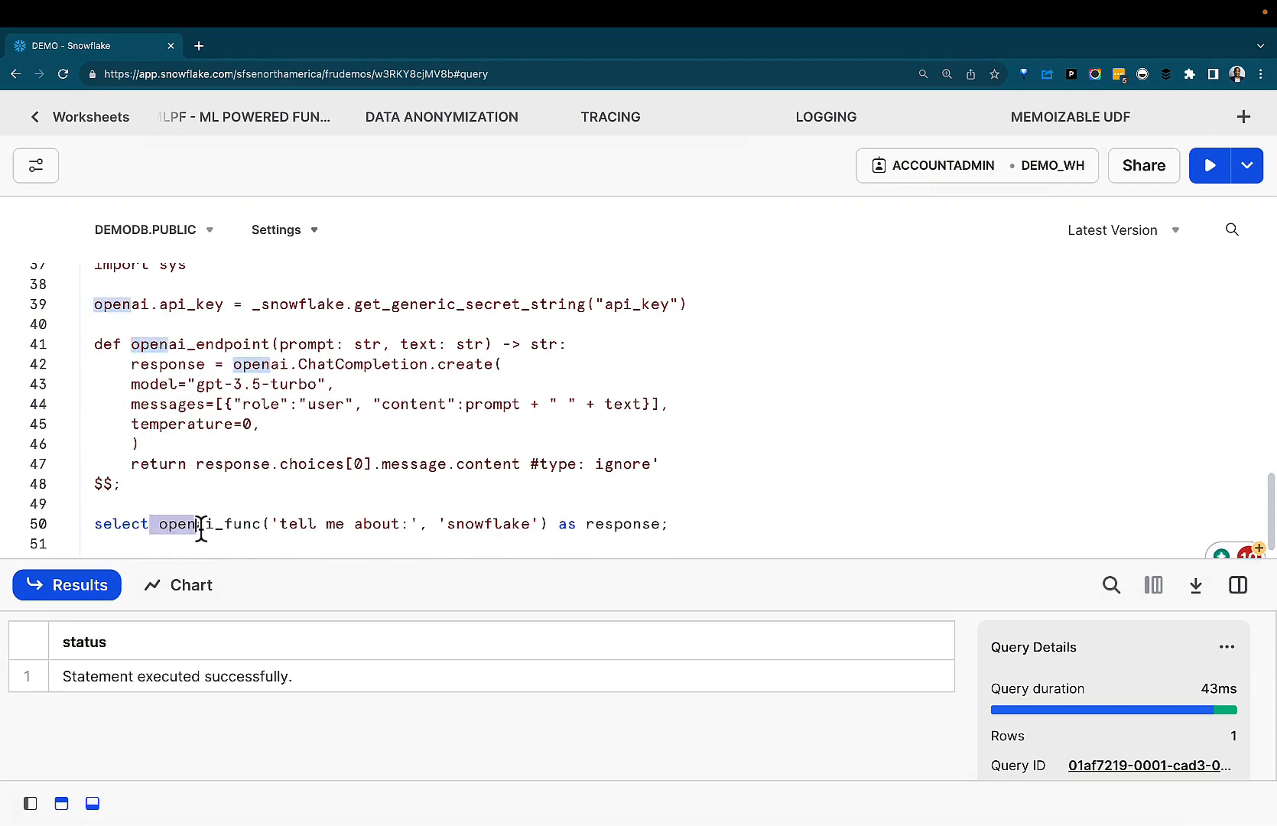
scroll(up, 3)
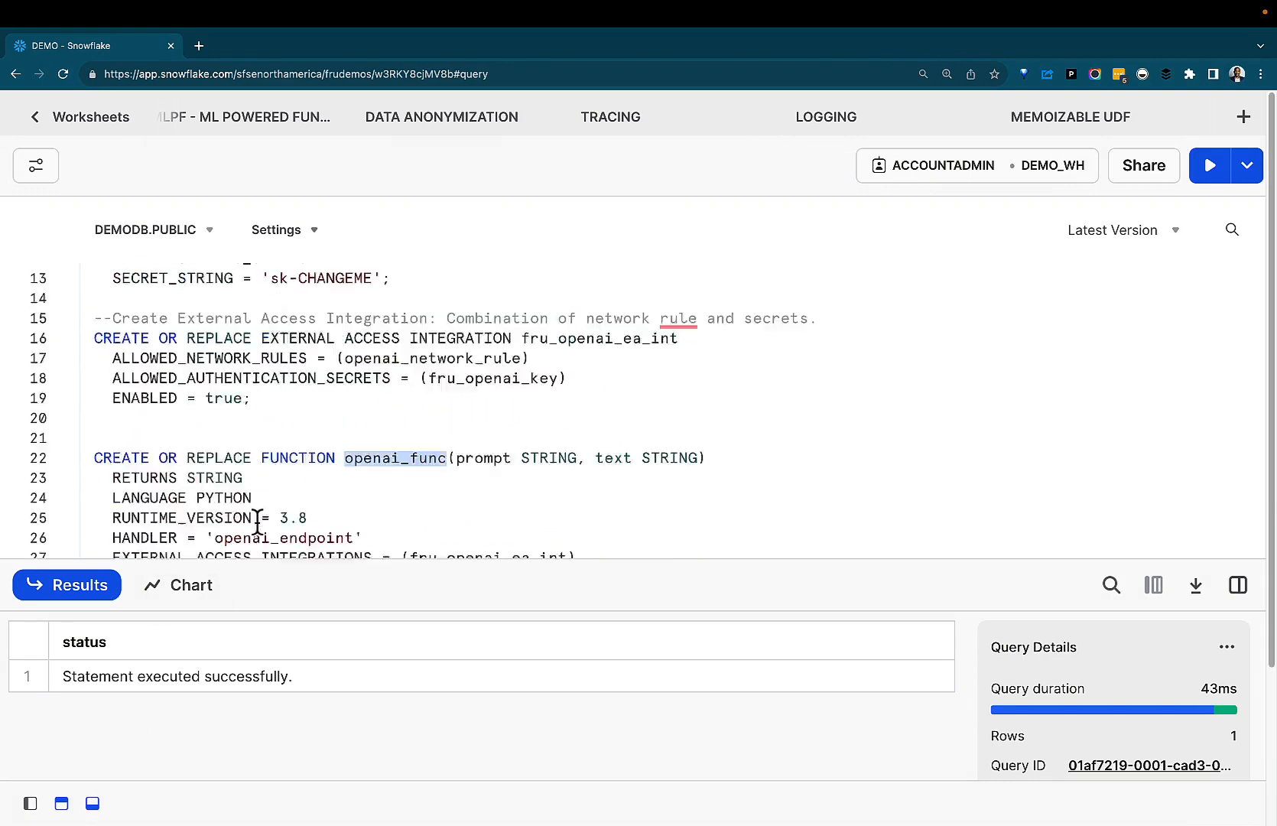
scroll(down, 3)
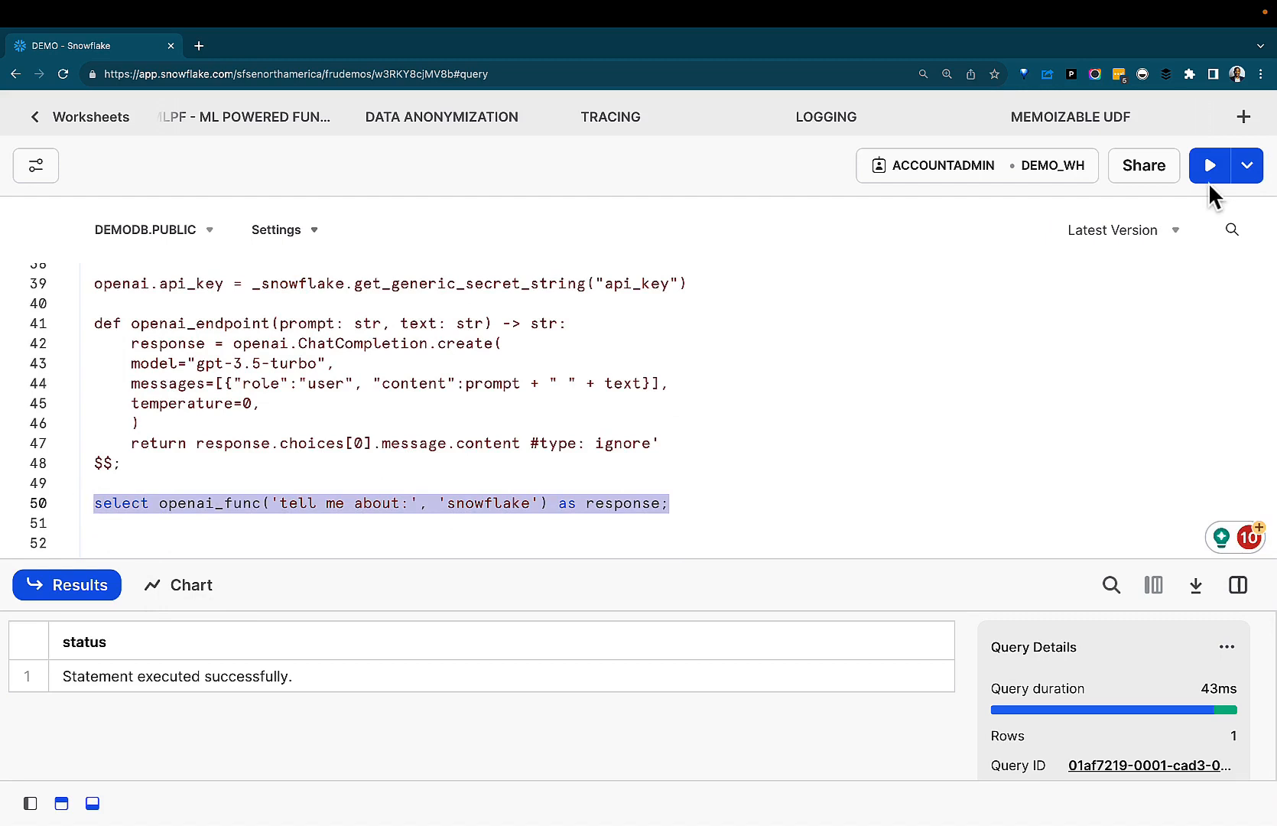
- Run the select openai_func query asking about Snowflake
click(1210, 165)
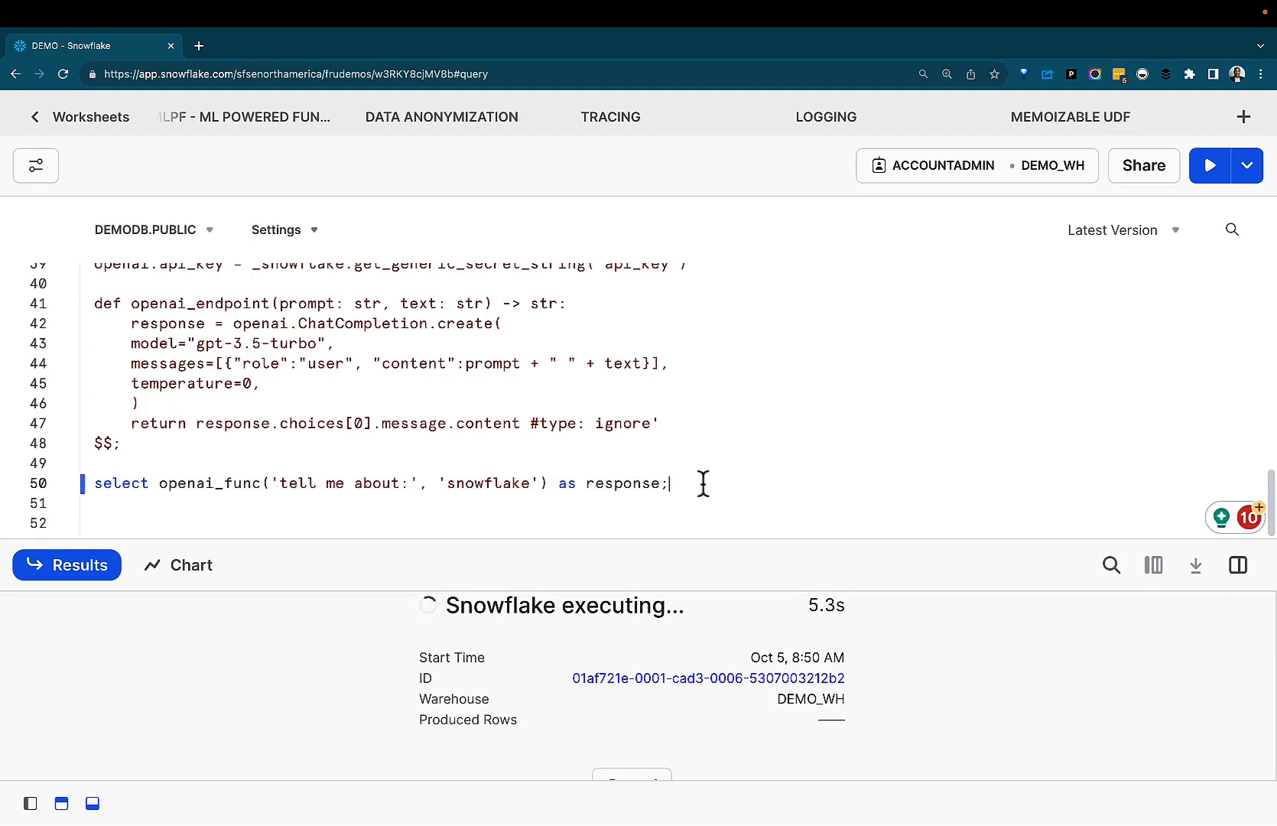
mouse_move(401, 486)
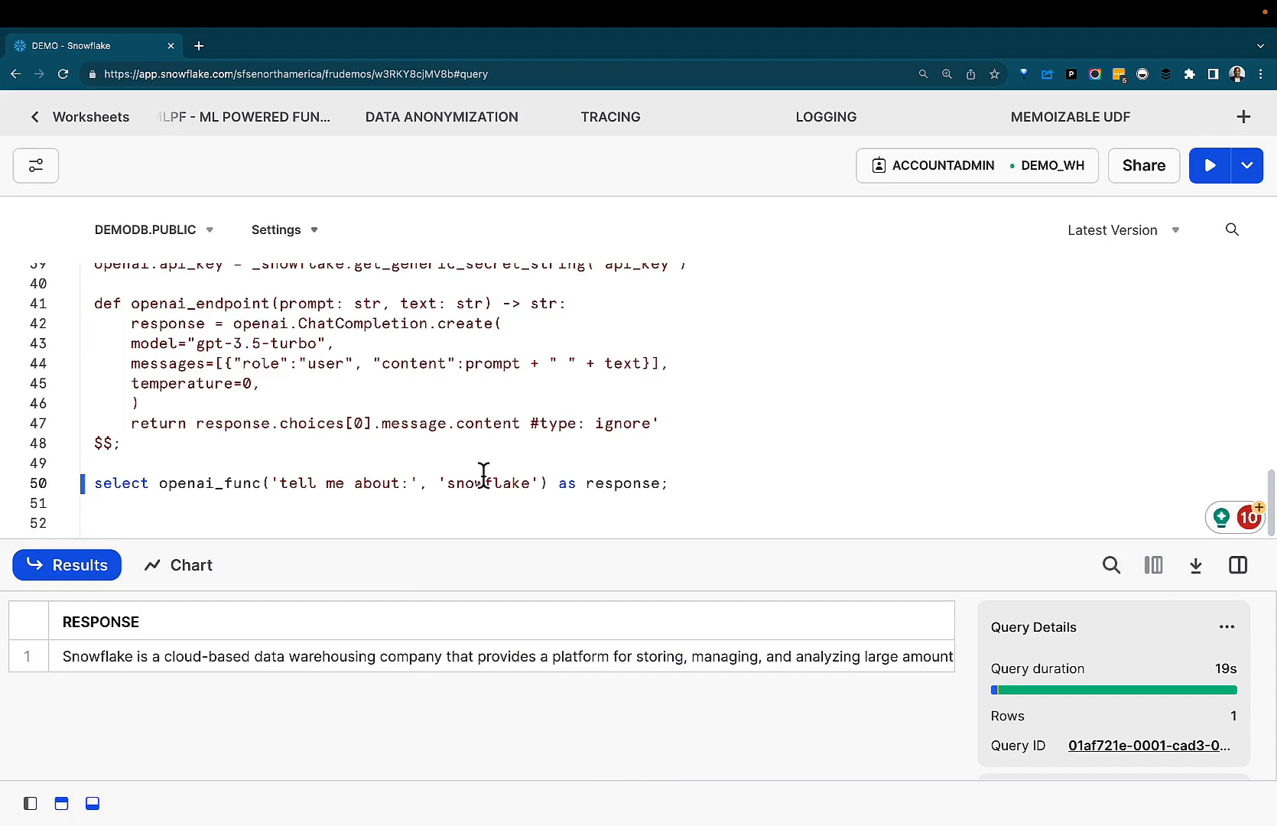
mouse_move(174, 667)
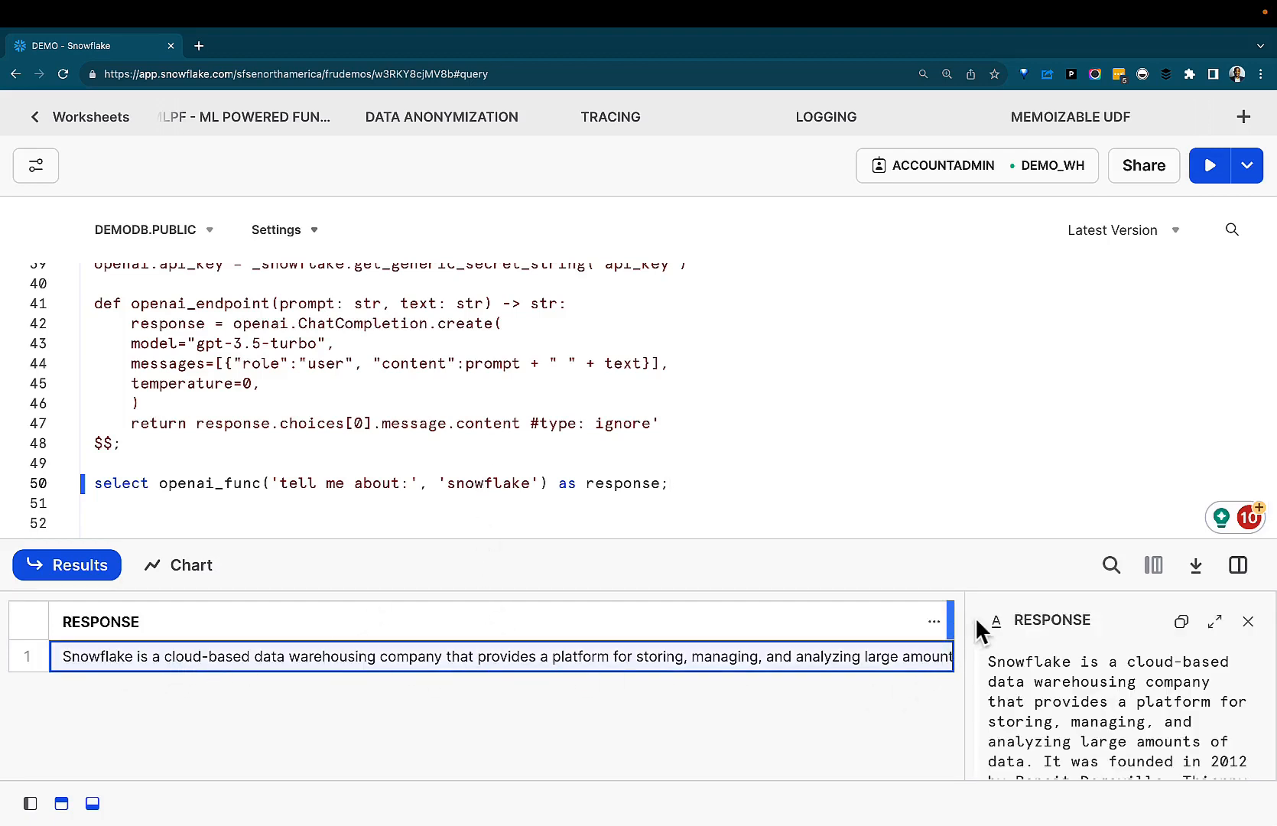
- Scroll through the generated Snowflake description to its end
scroll(down, 3)
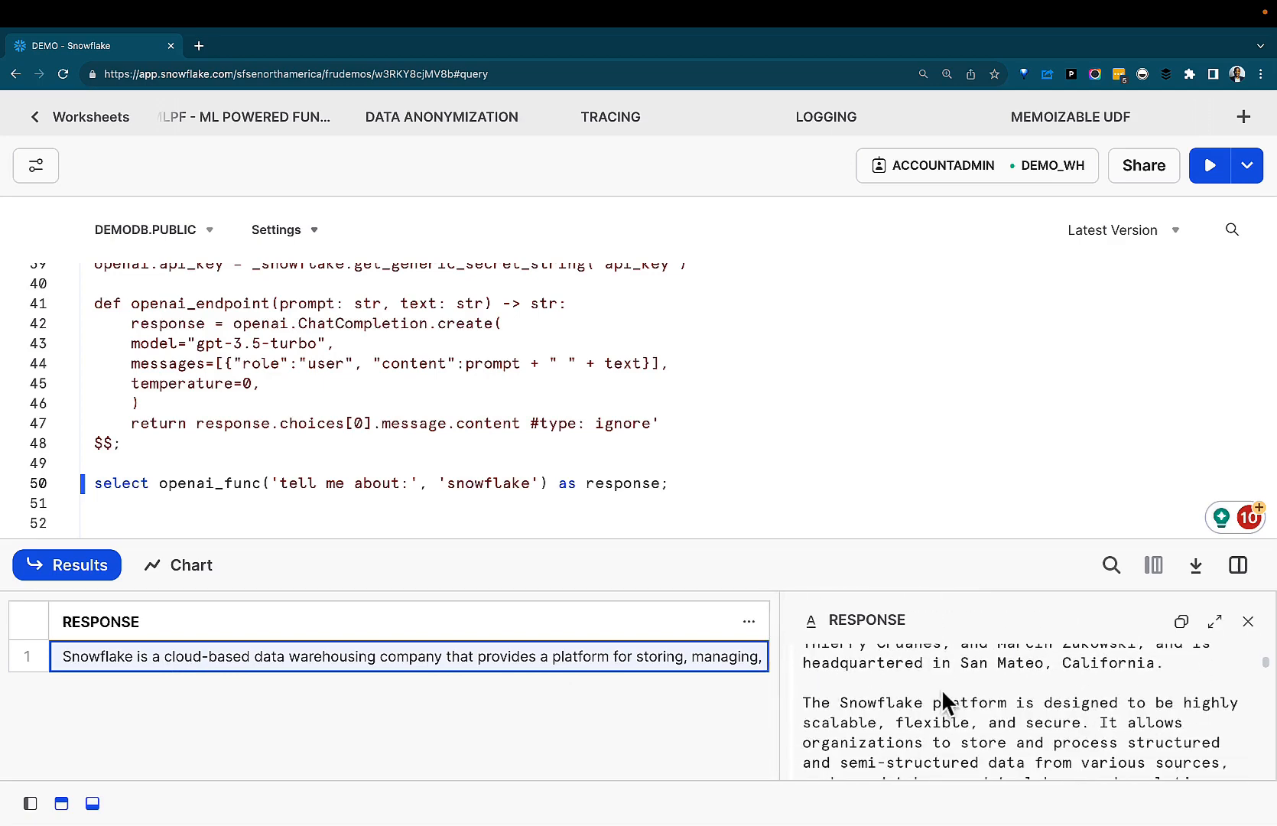
scroll(down, 3)
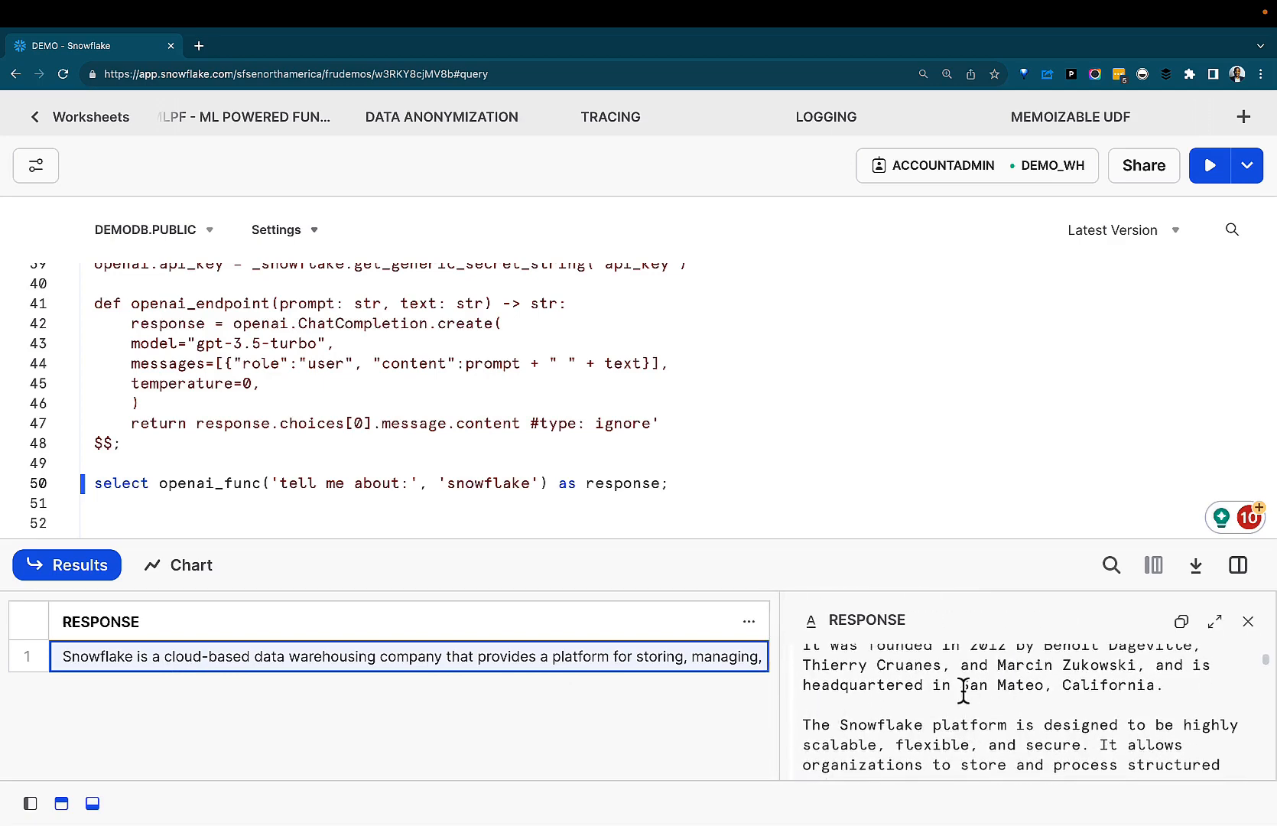
scroll(down, 3)
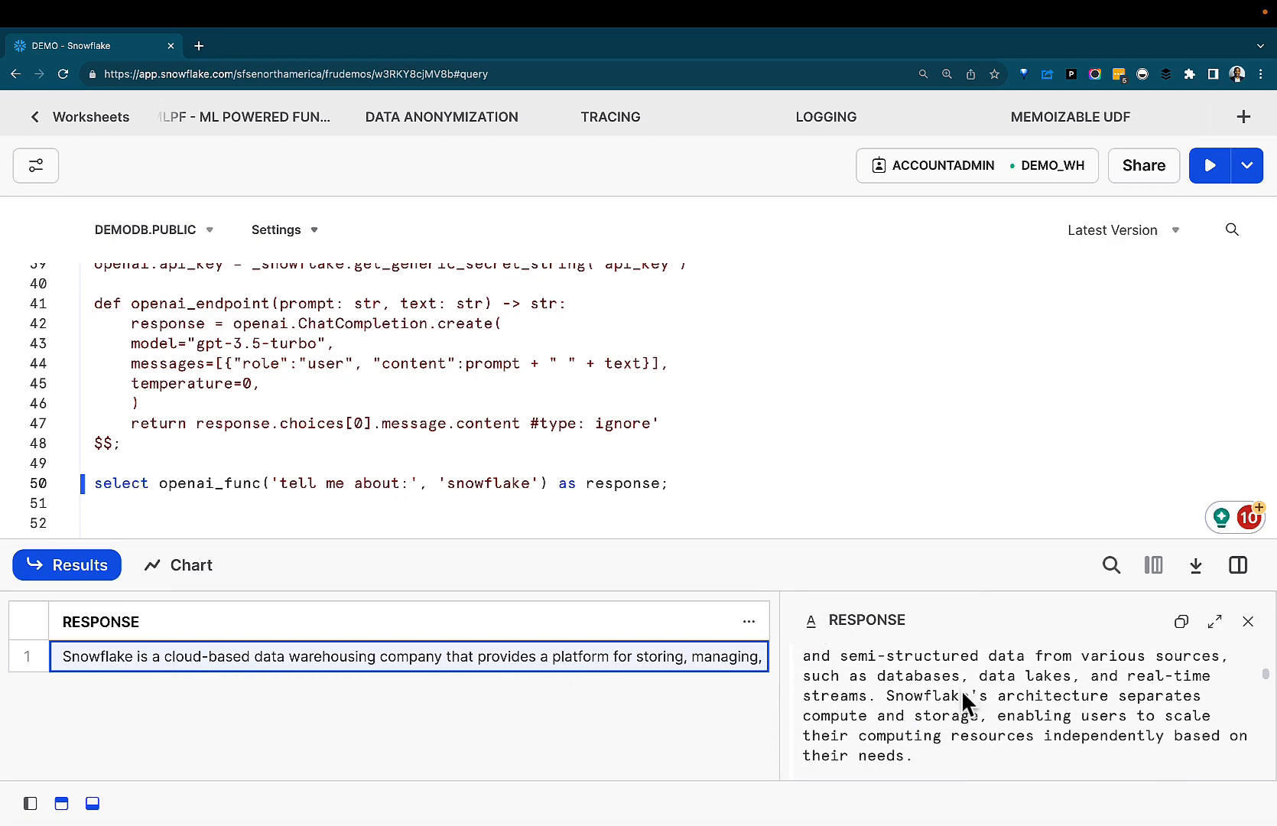
scroll(down, 3)
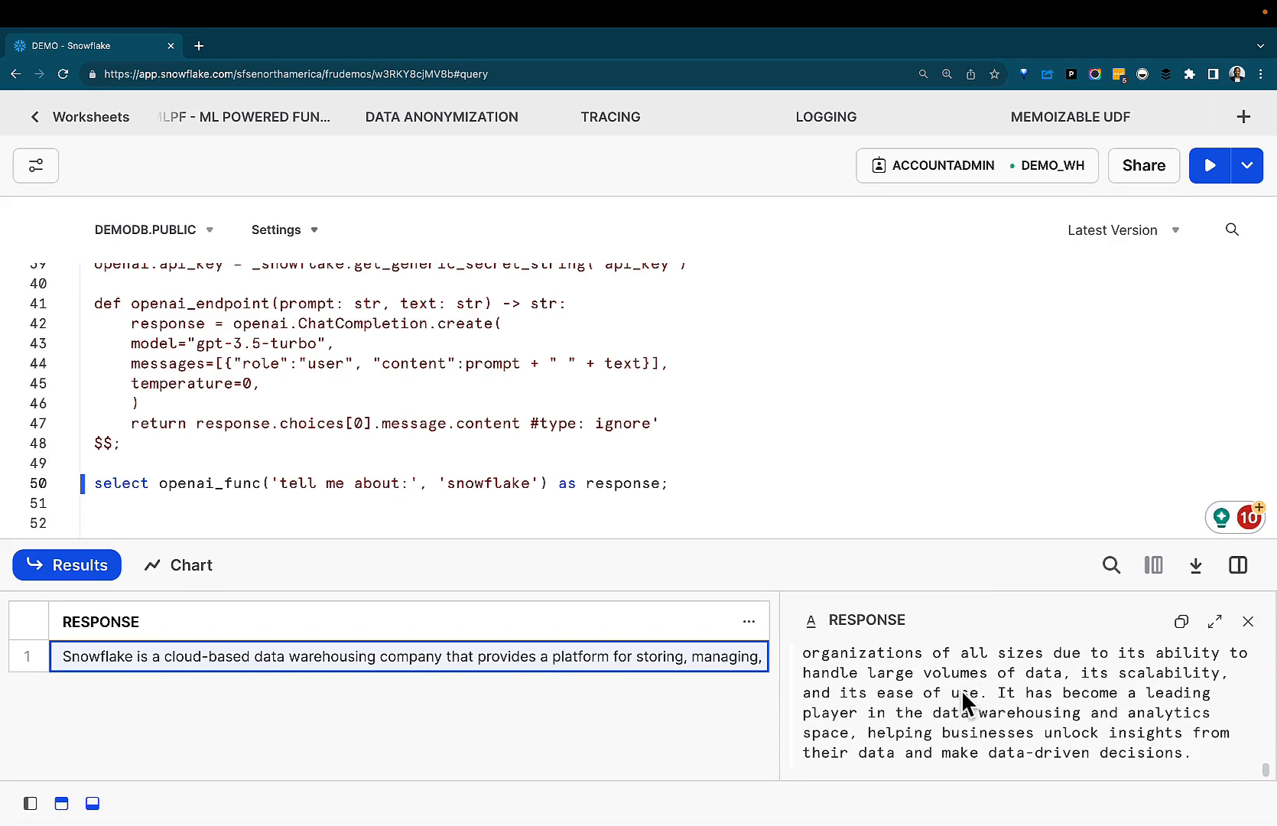
mouse_move(128, 666)
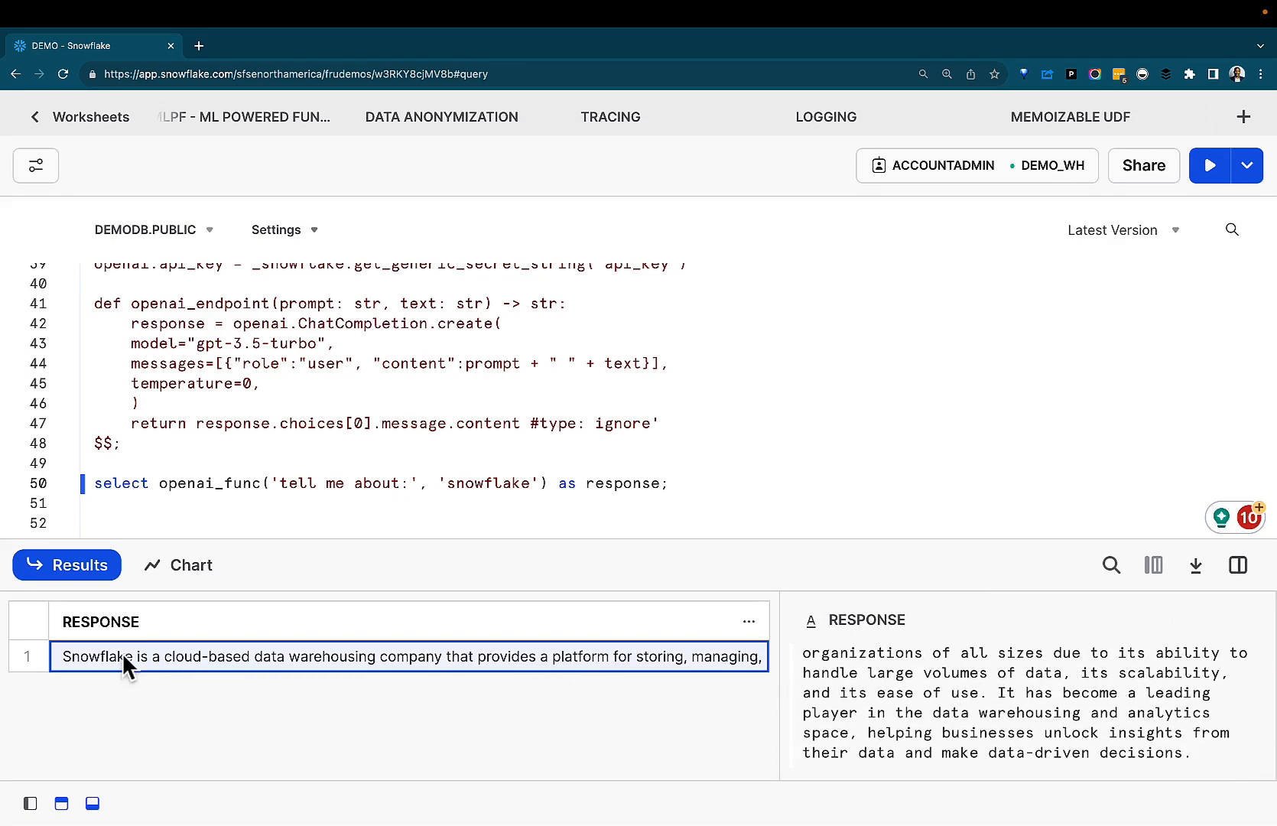
mouse_move(462, 542)
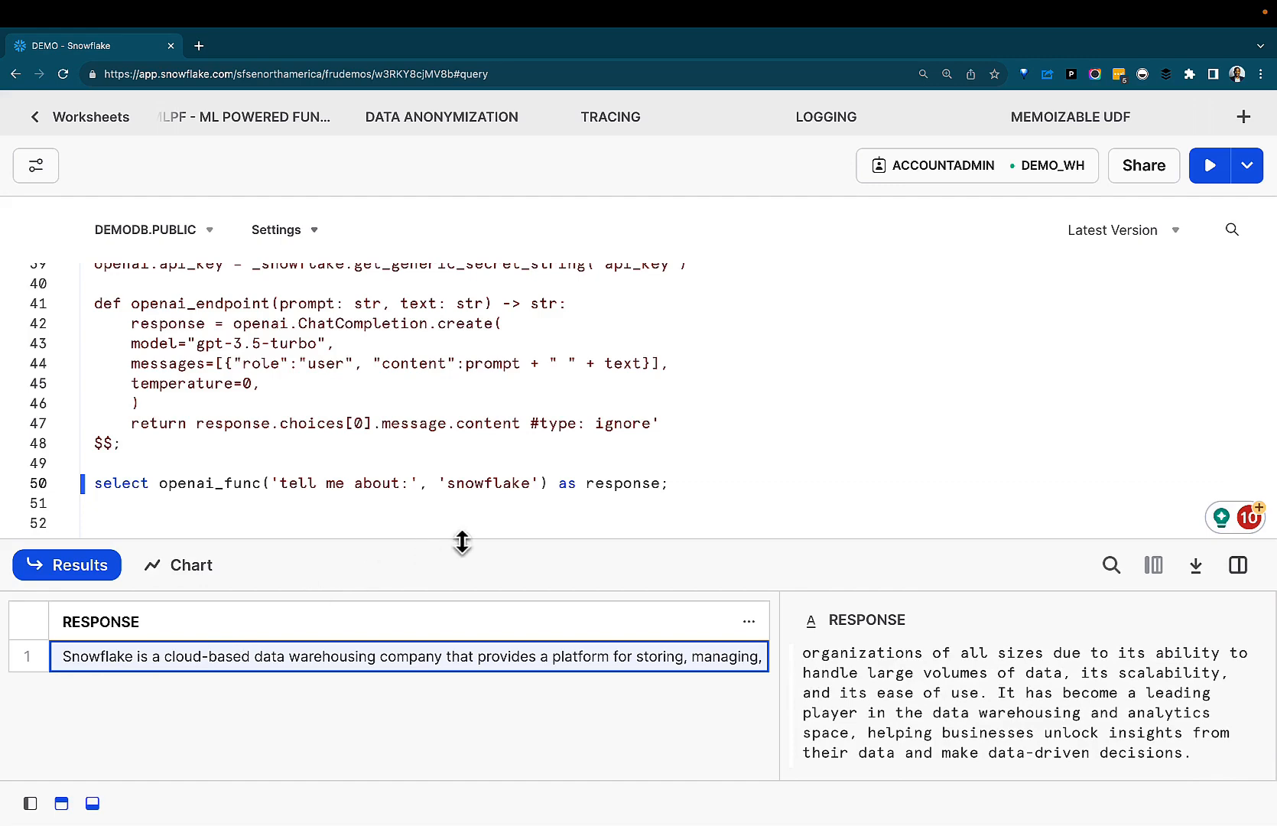
mouse_move(375, 195)
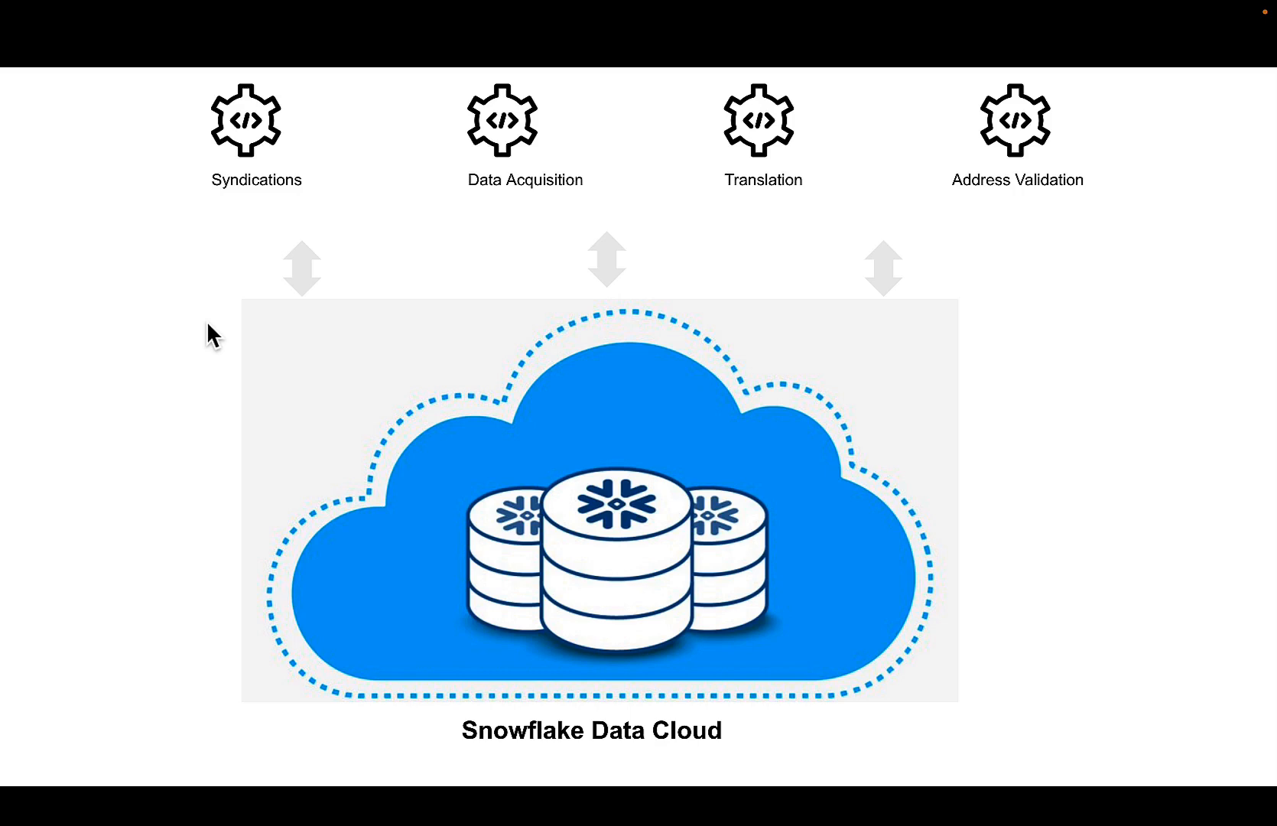
mouse_move(111, 168)
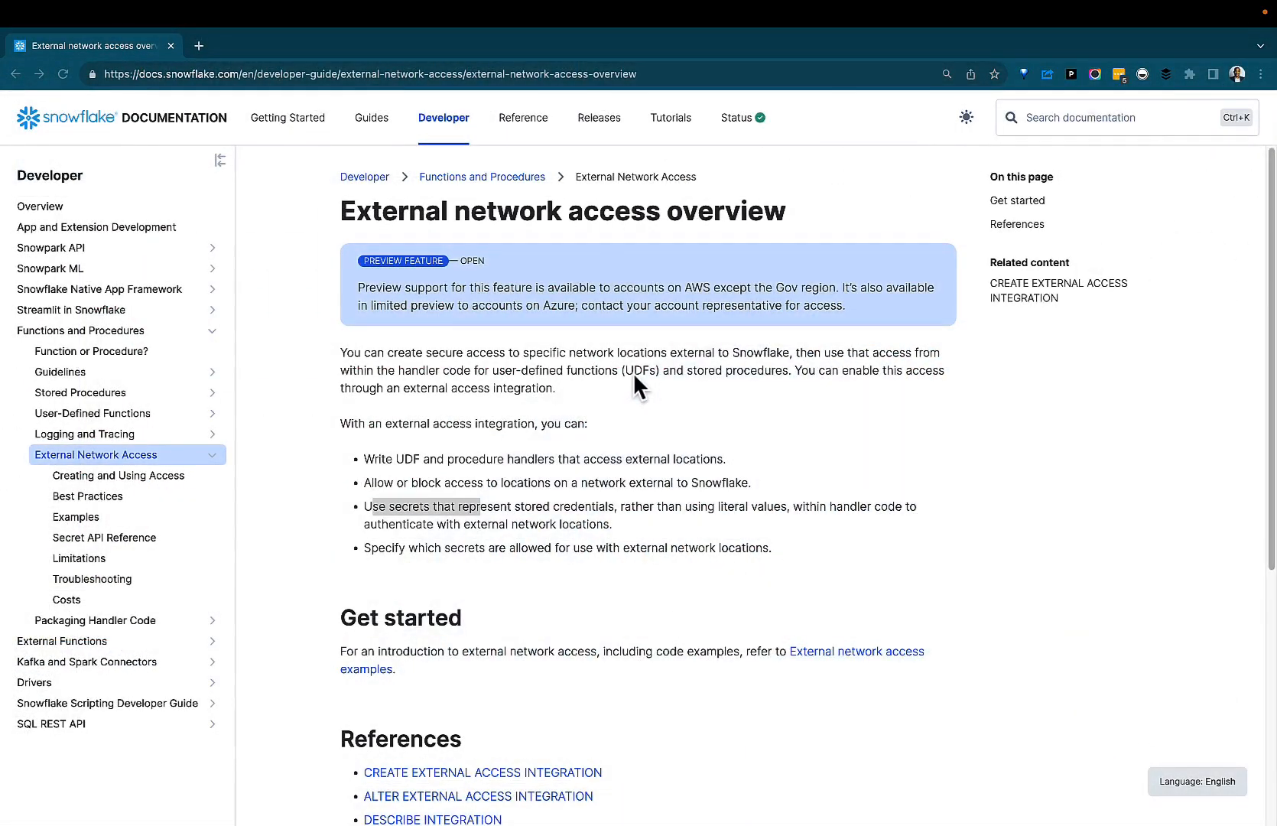
mouse_move(561, 539)
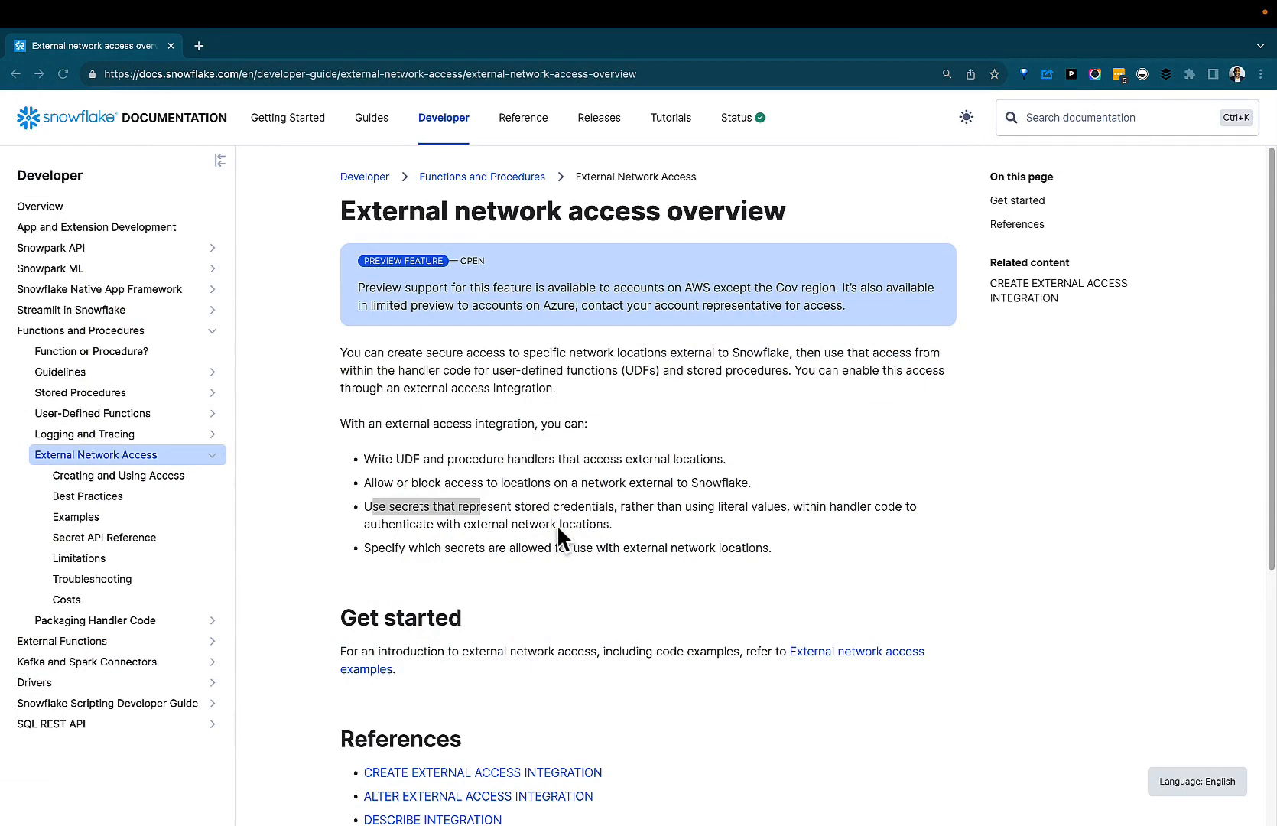
mouse_move(536, 427)
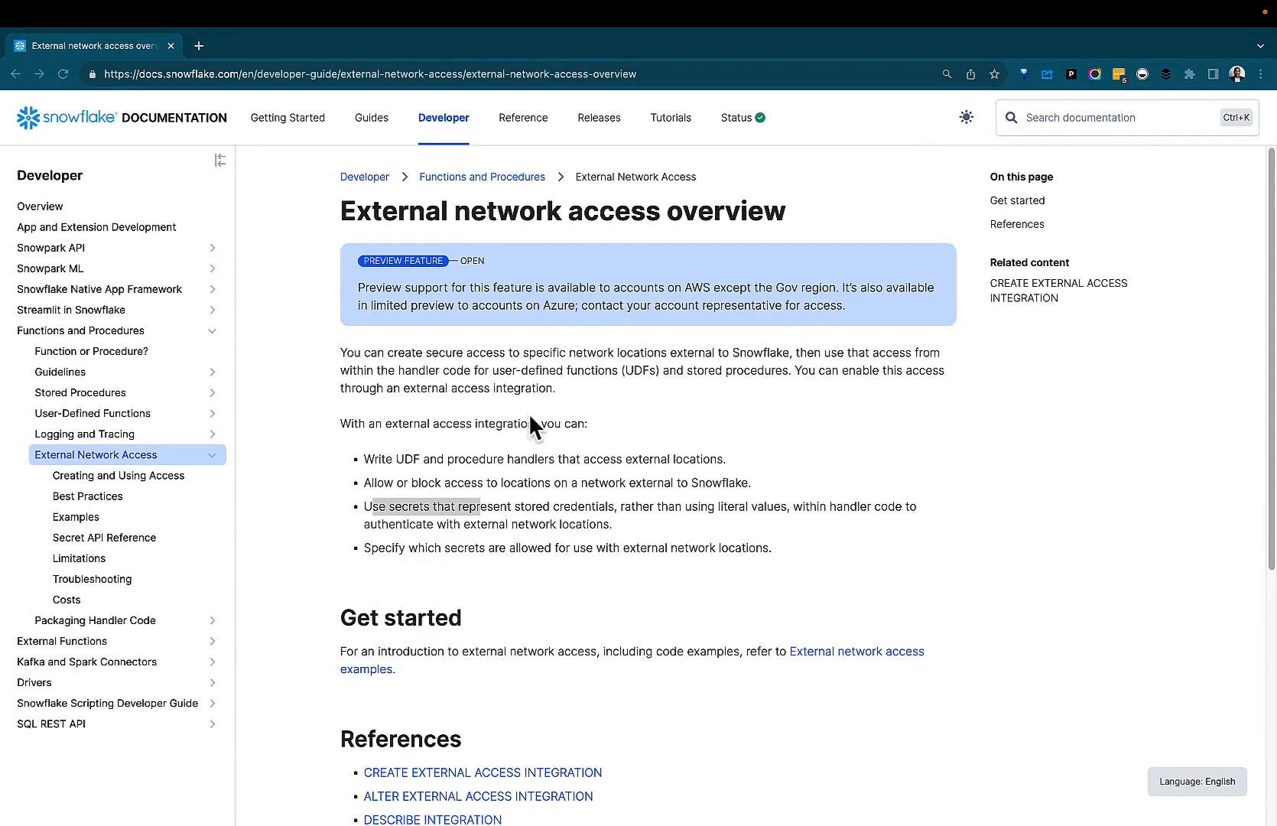
mouse_move(543, 476)
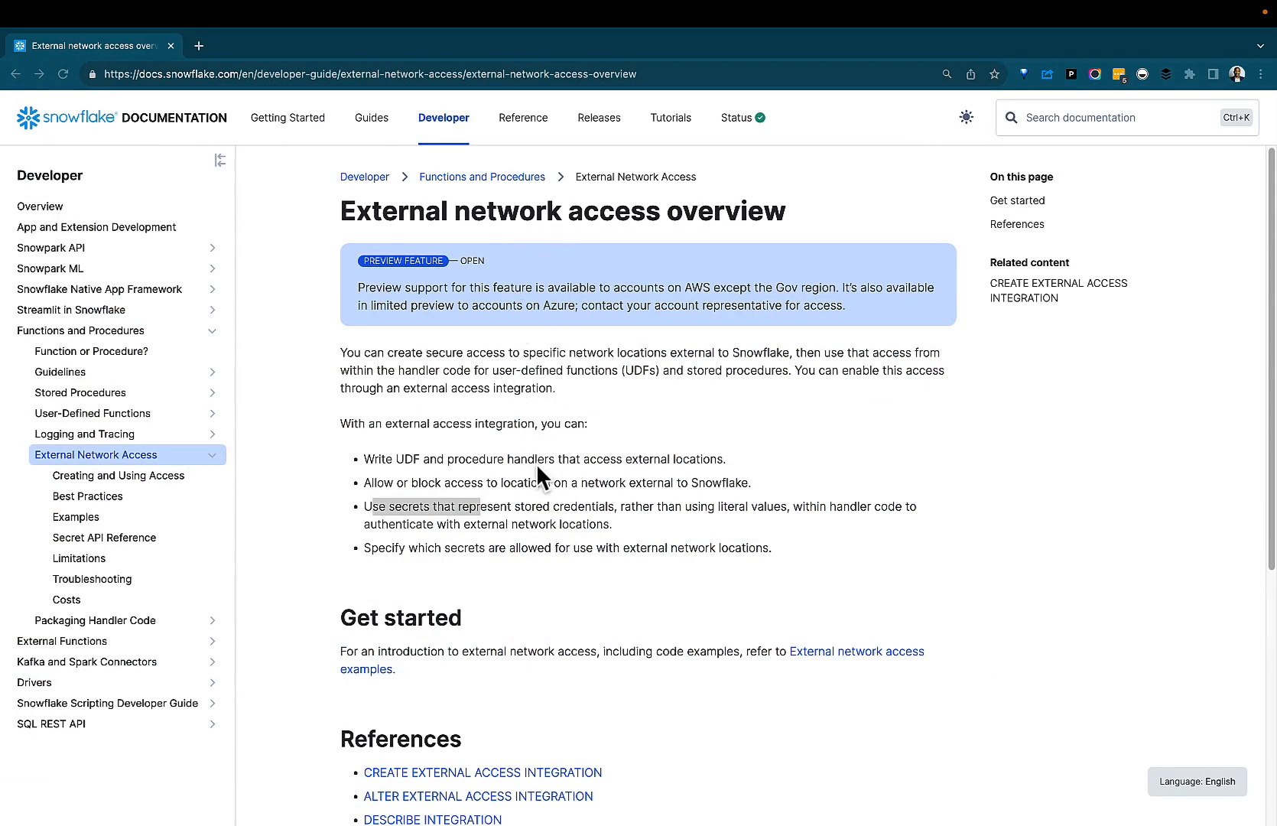